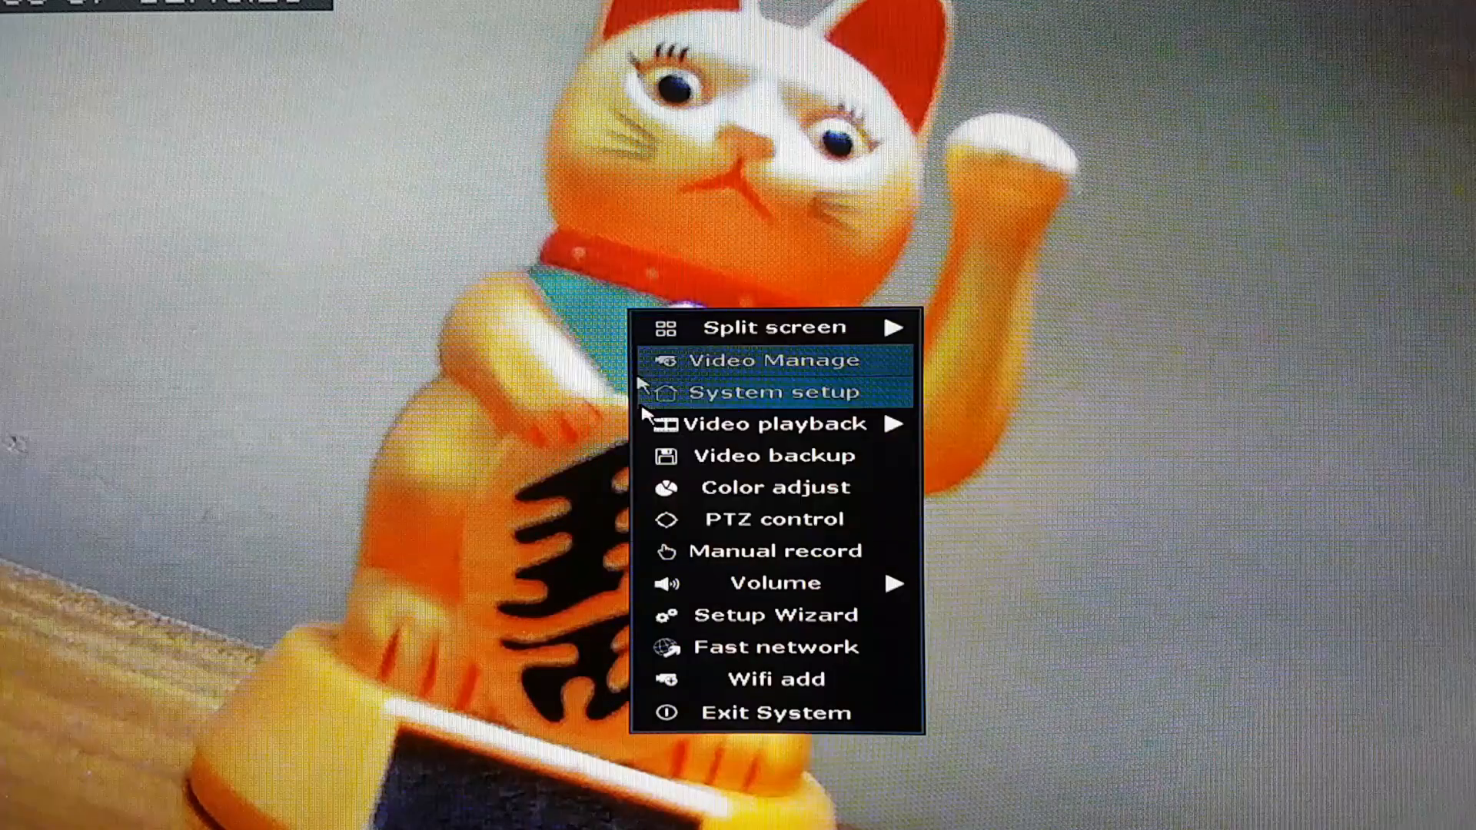
- Change the admin user's password in System Admin, entering it twice and confirming
click(775, 392)
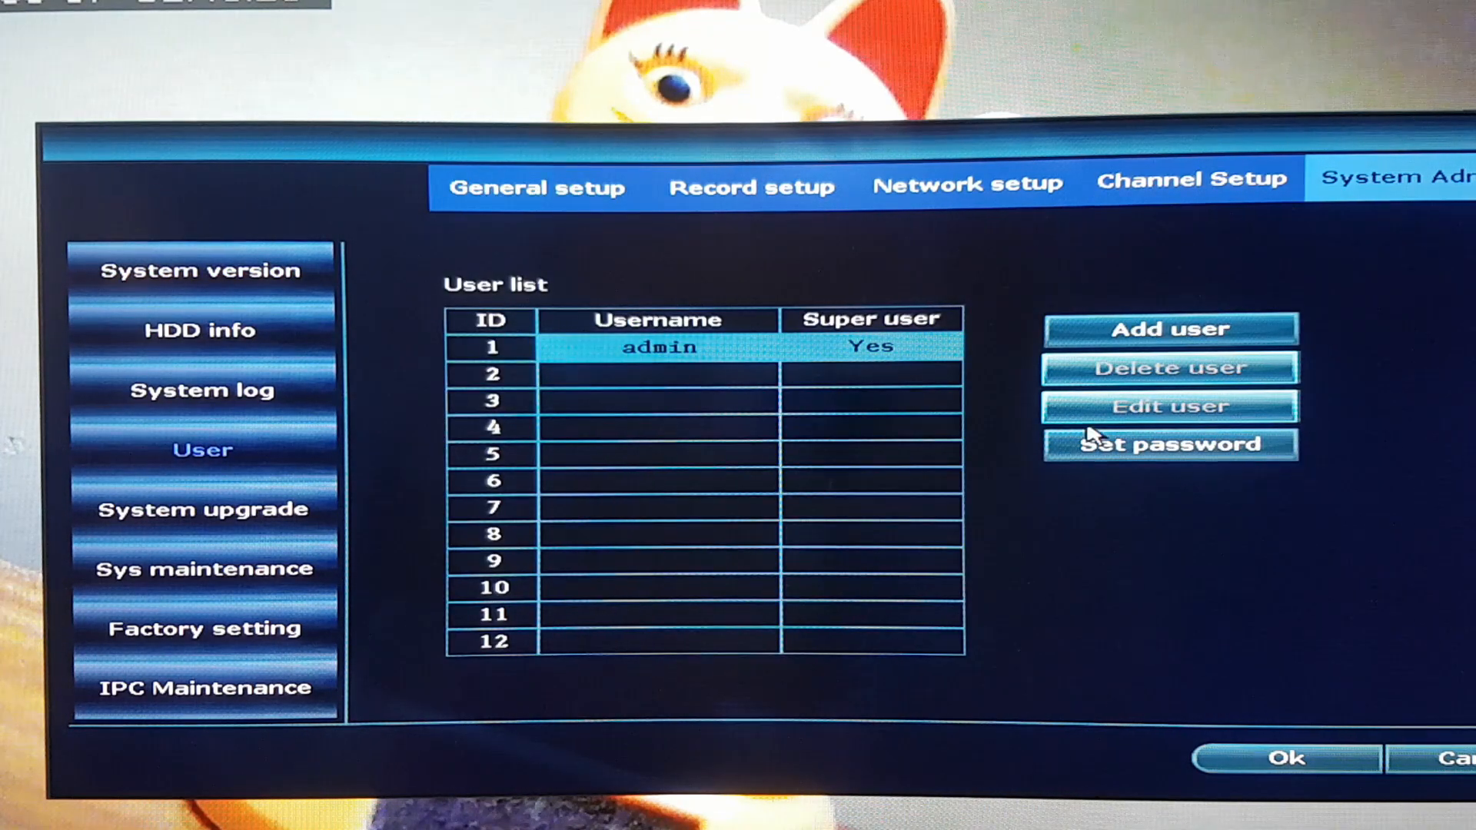
click(1172, 444)
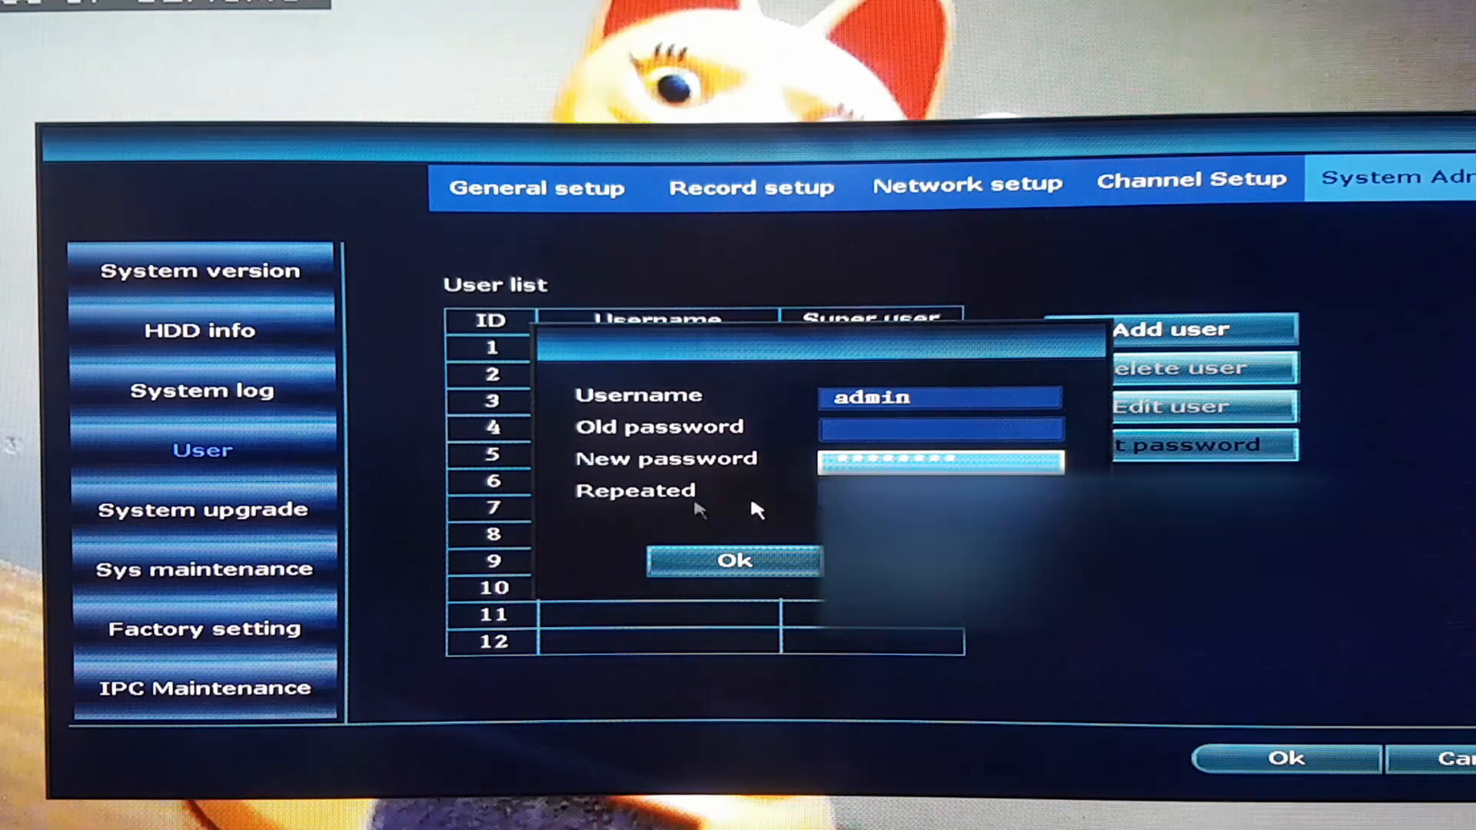
click(954, 491)
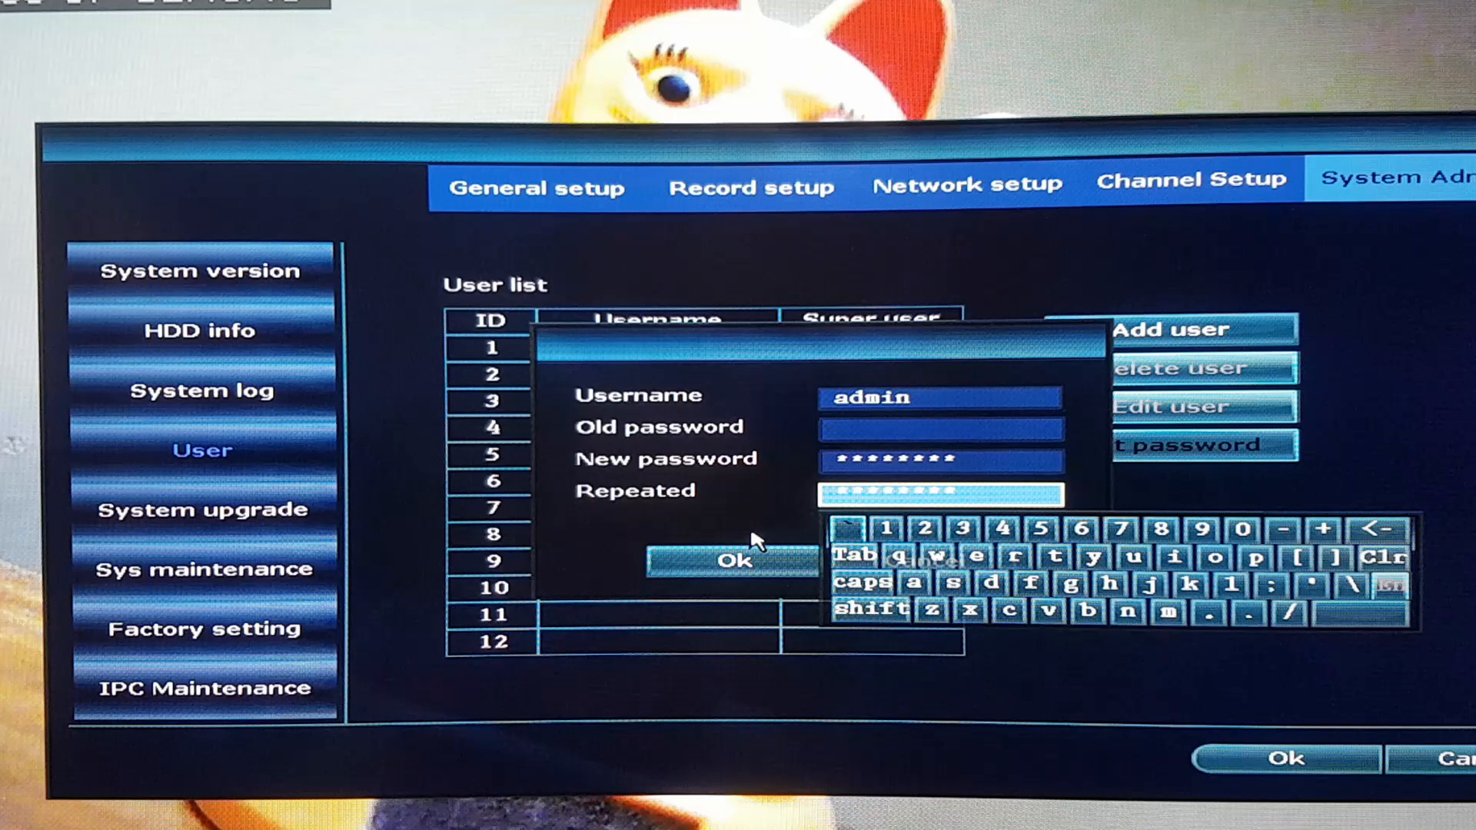
click(738, 560)
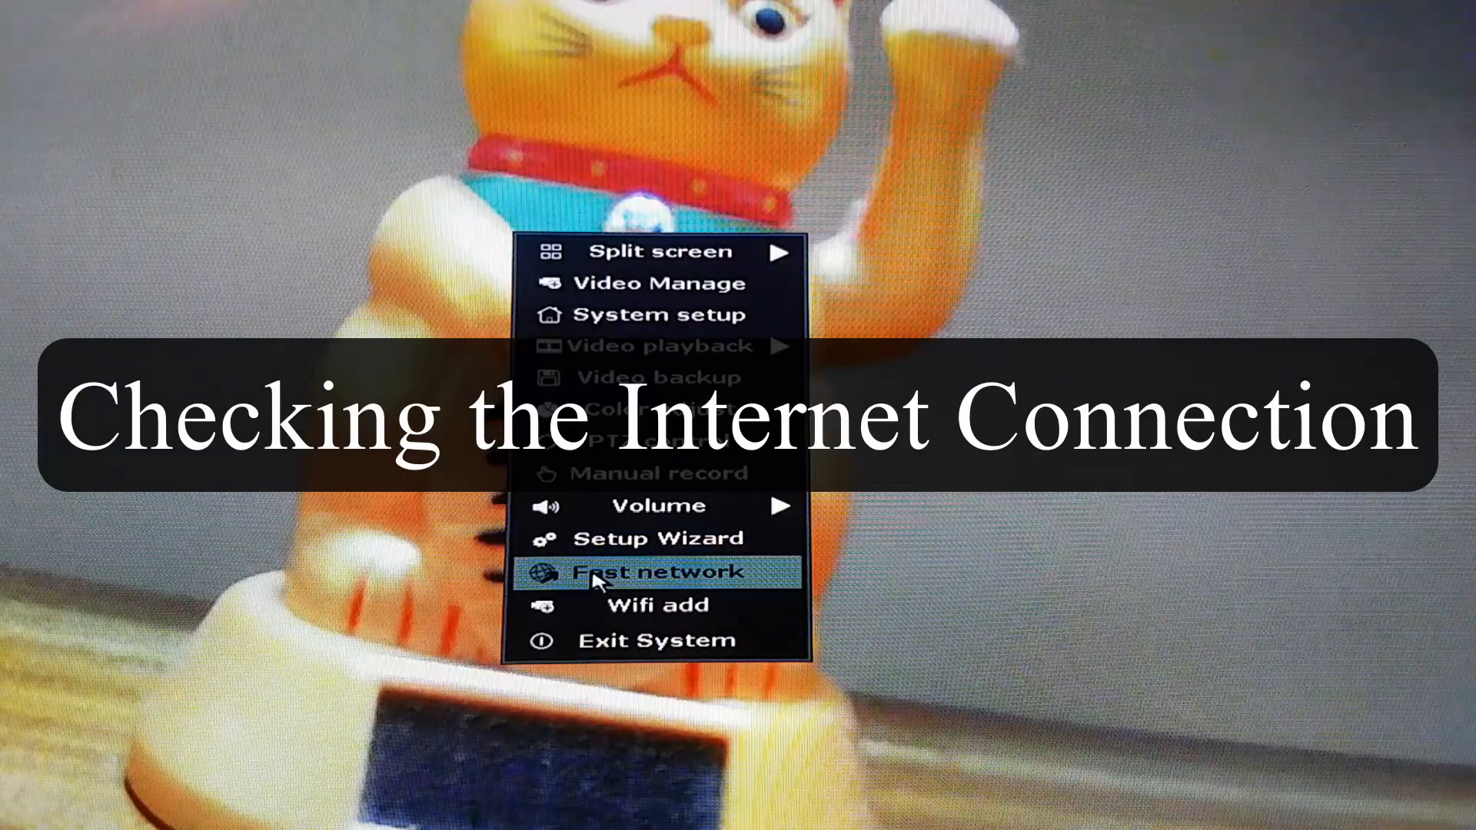
- Open Fast network from the right-click menu to check the recorder's internet connection
click(664, 572)
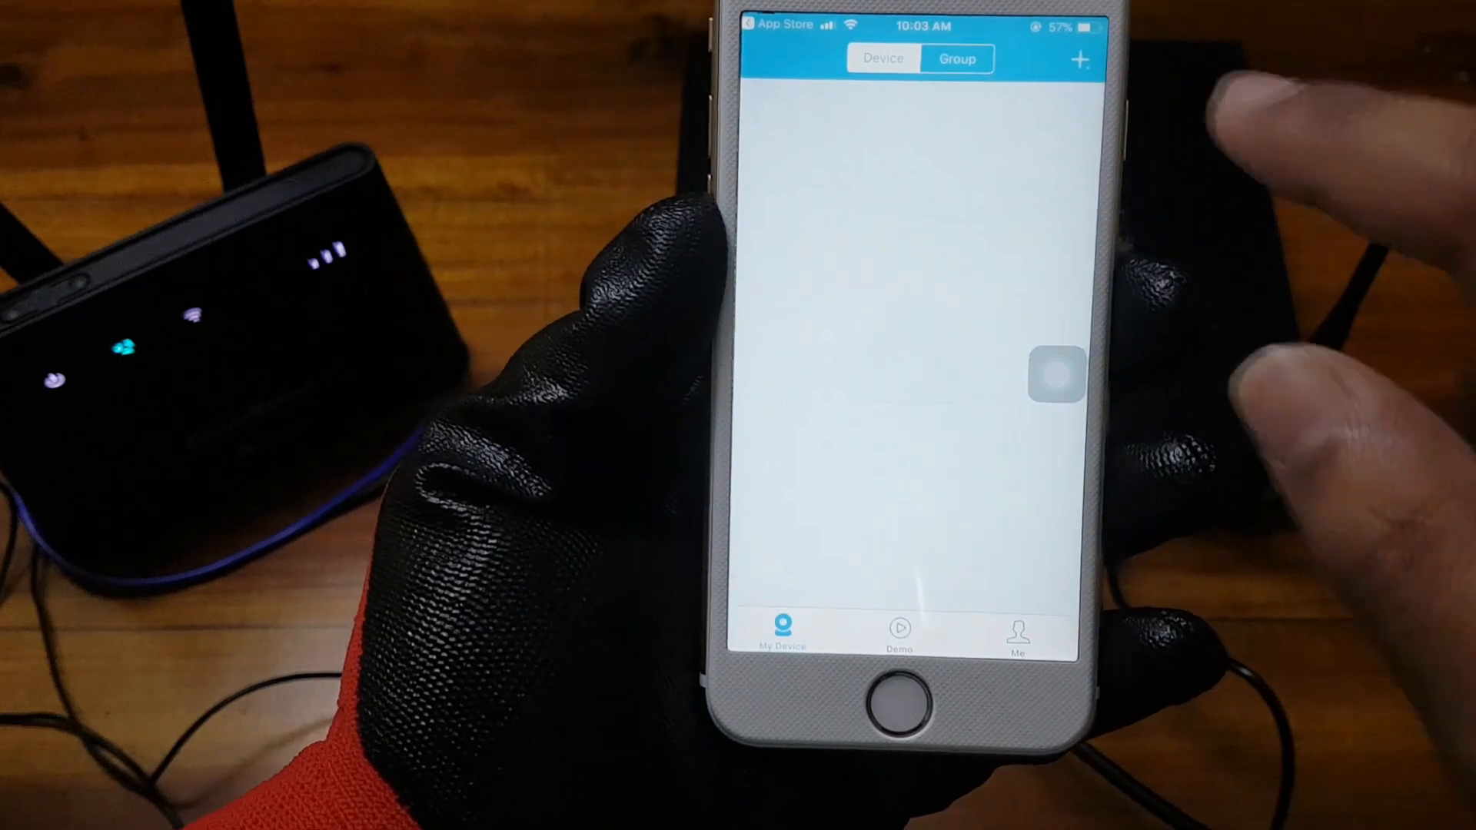
- Start adding a device on the phone and show the recorder's cloud ID panel
click(1082, 59)
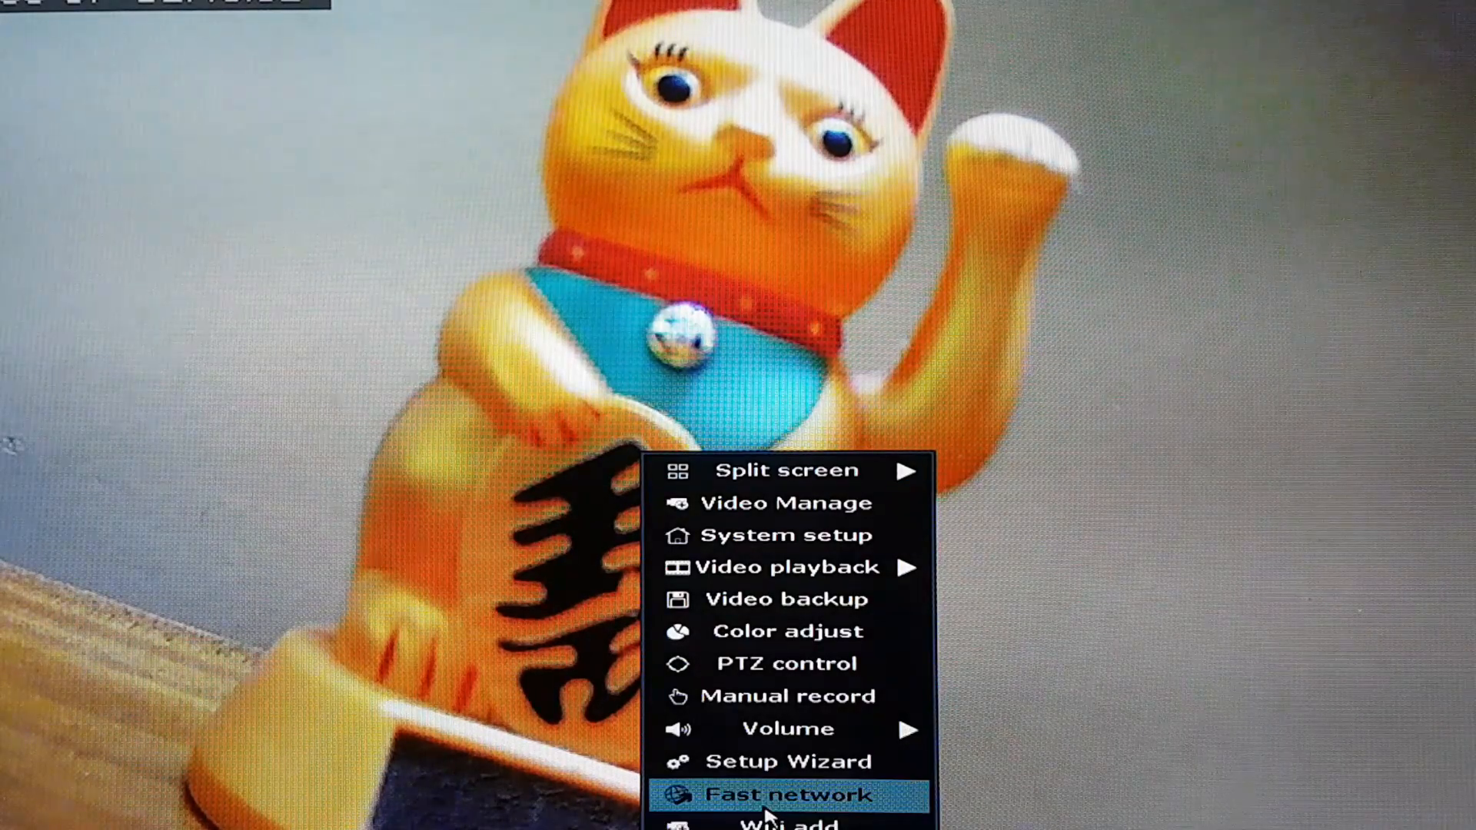
click(781, 796)
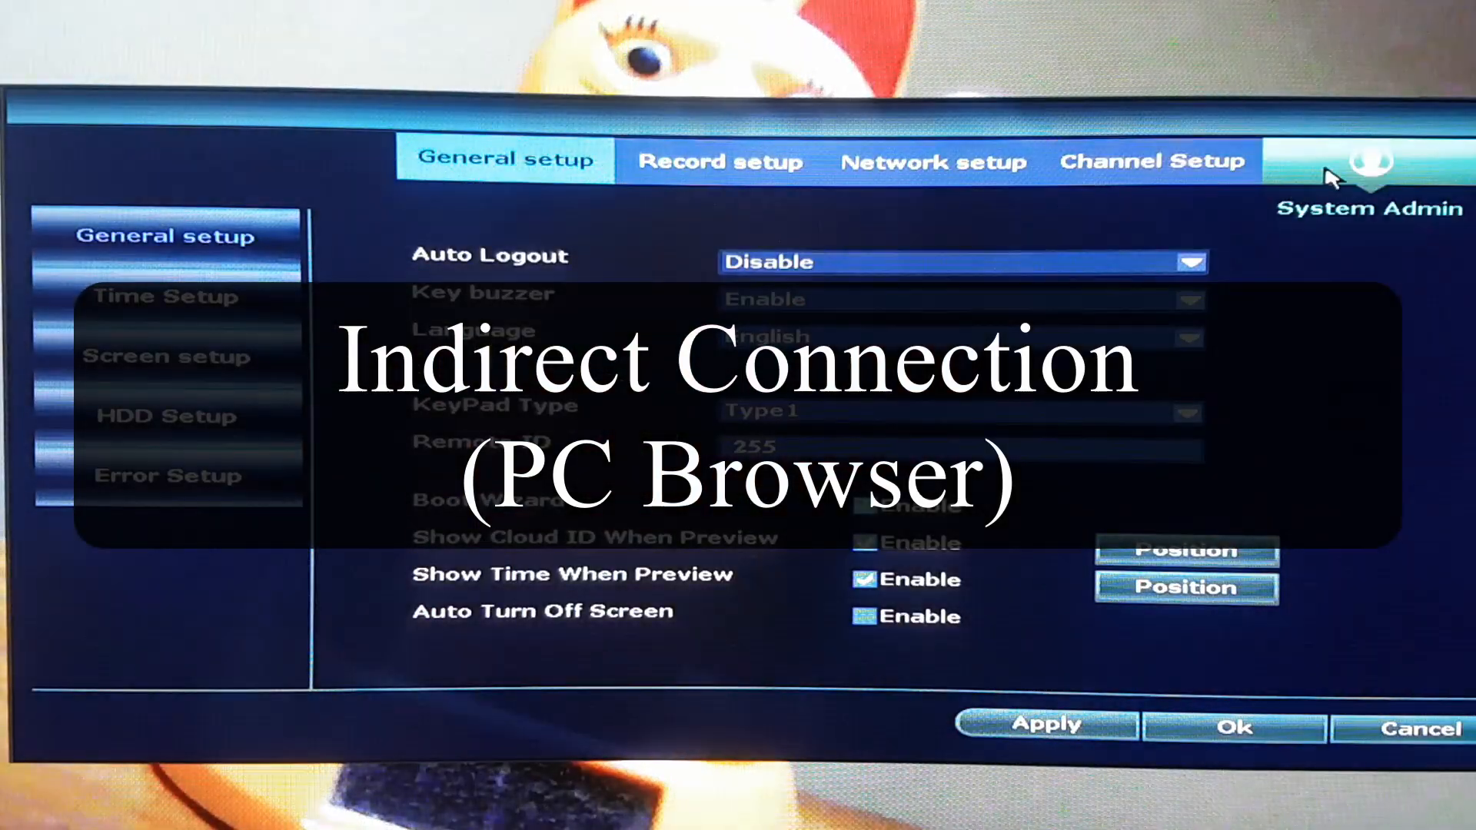
- Open the System Admin tab to review the recorder's admin details
click(1375, 167)
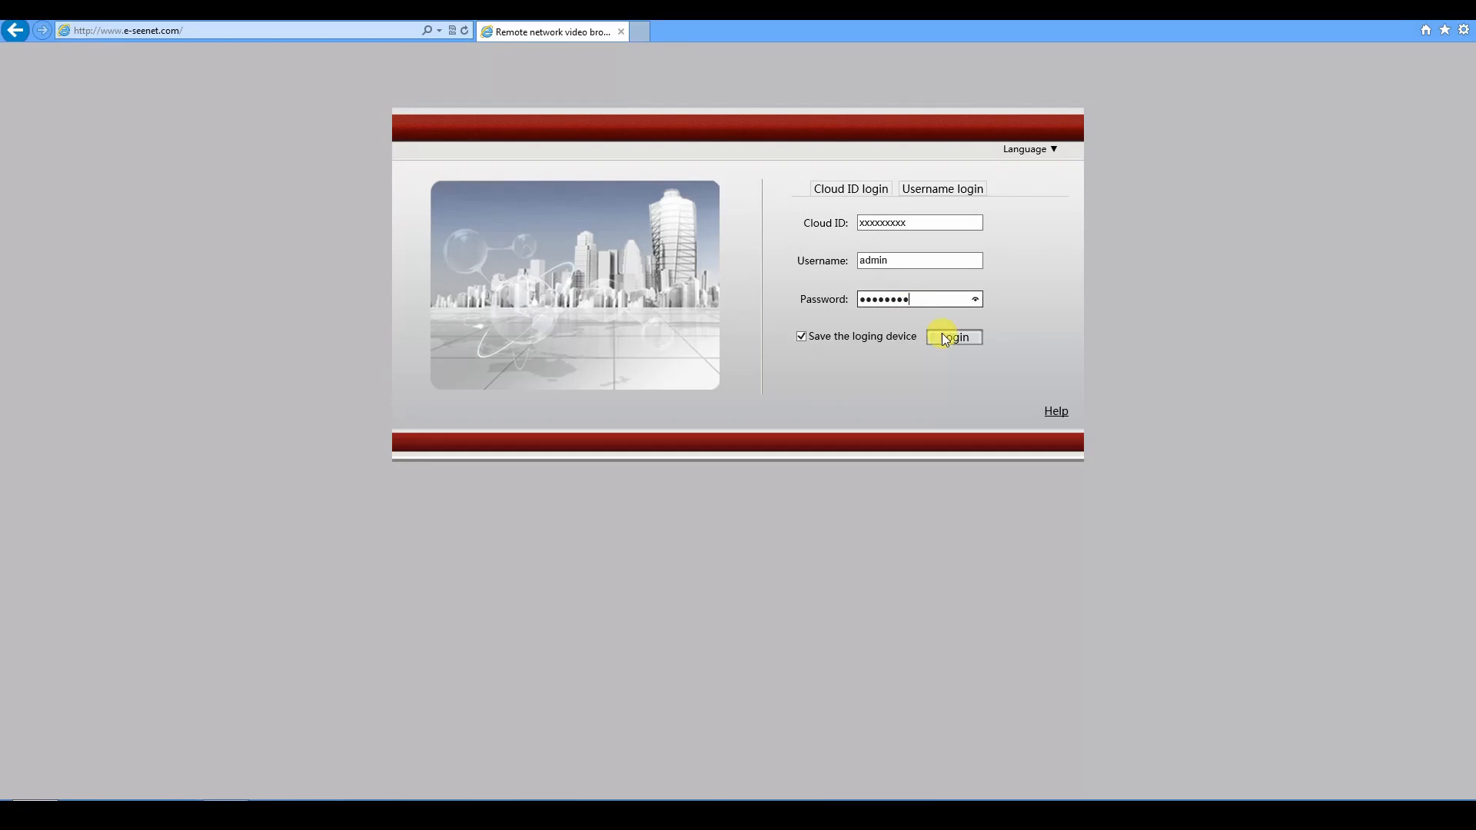
- Log in to e-seenet, install the Web View Ctrl plugin, and connect all channels
click(954, 337)
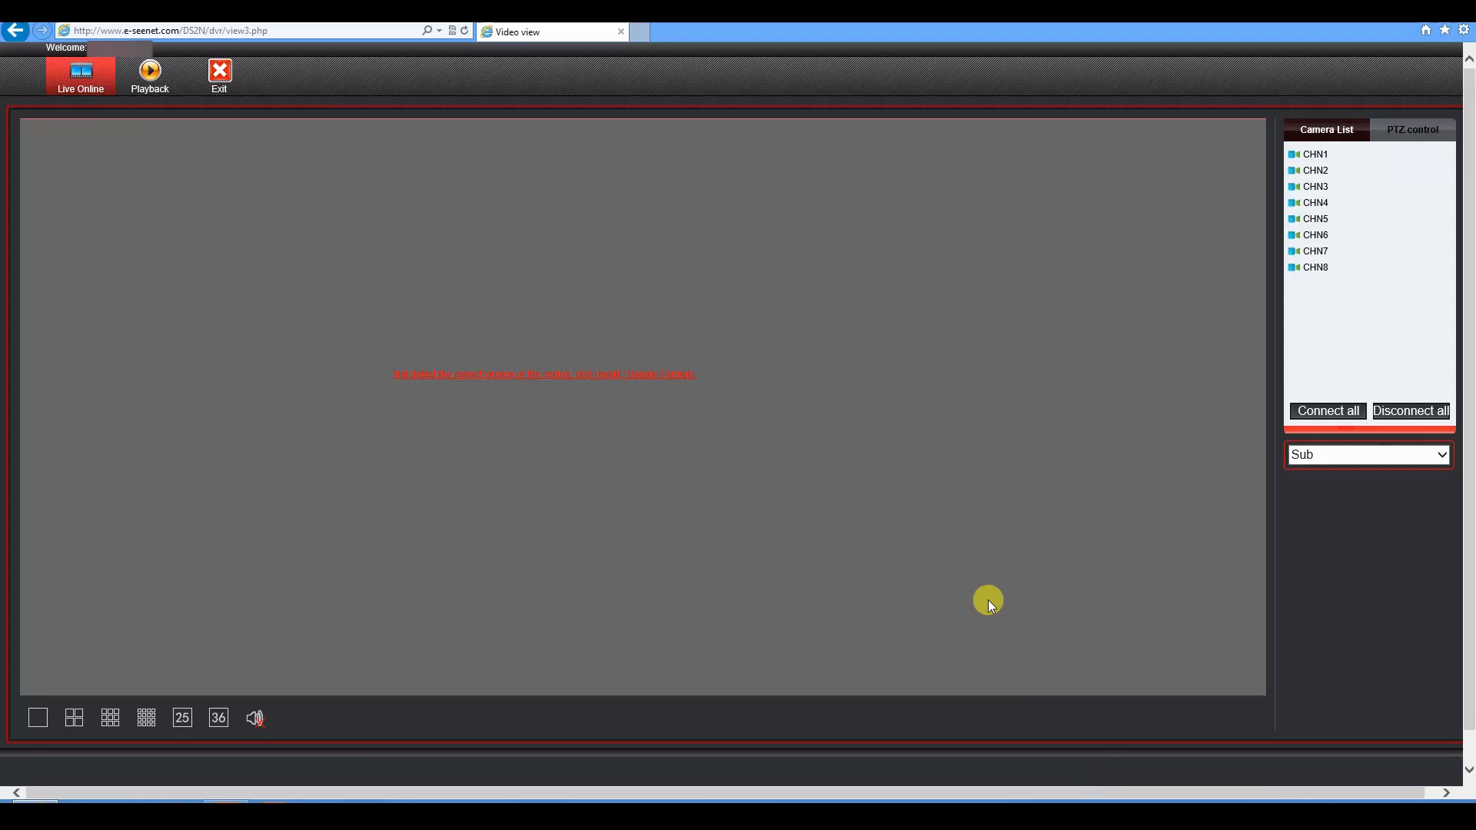
mouse_move(495, 420)
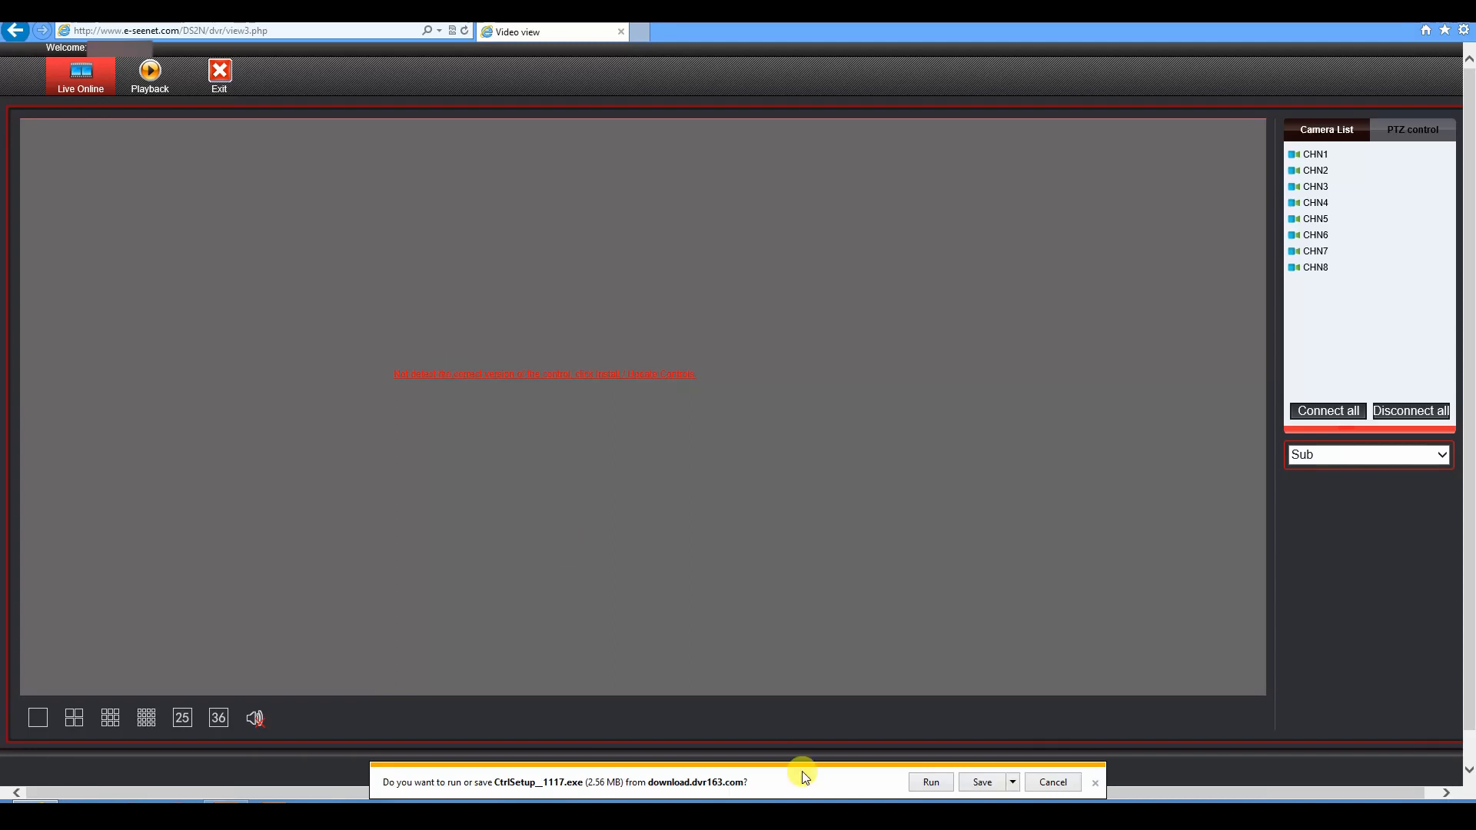
click(930, 782)
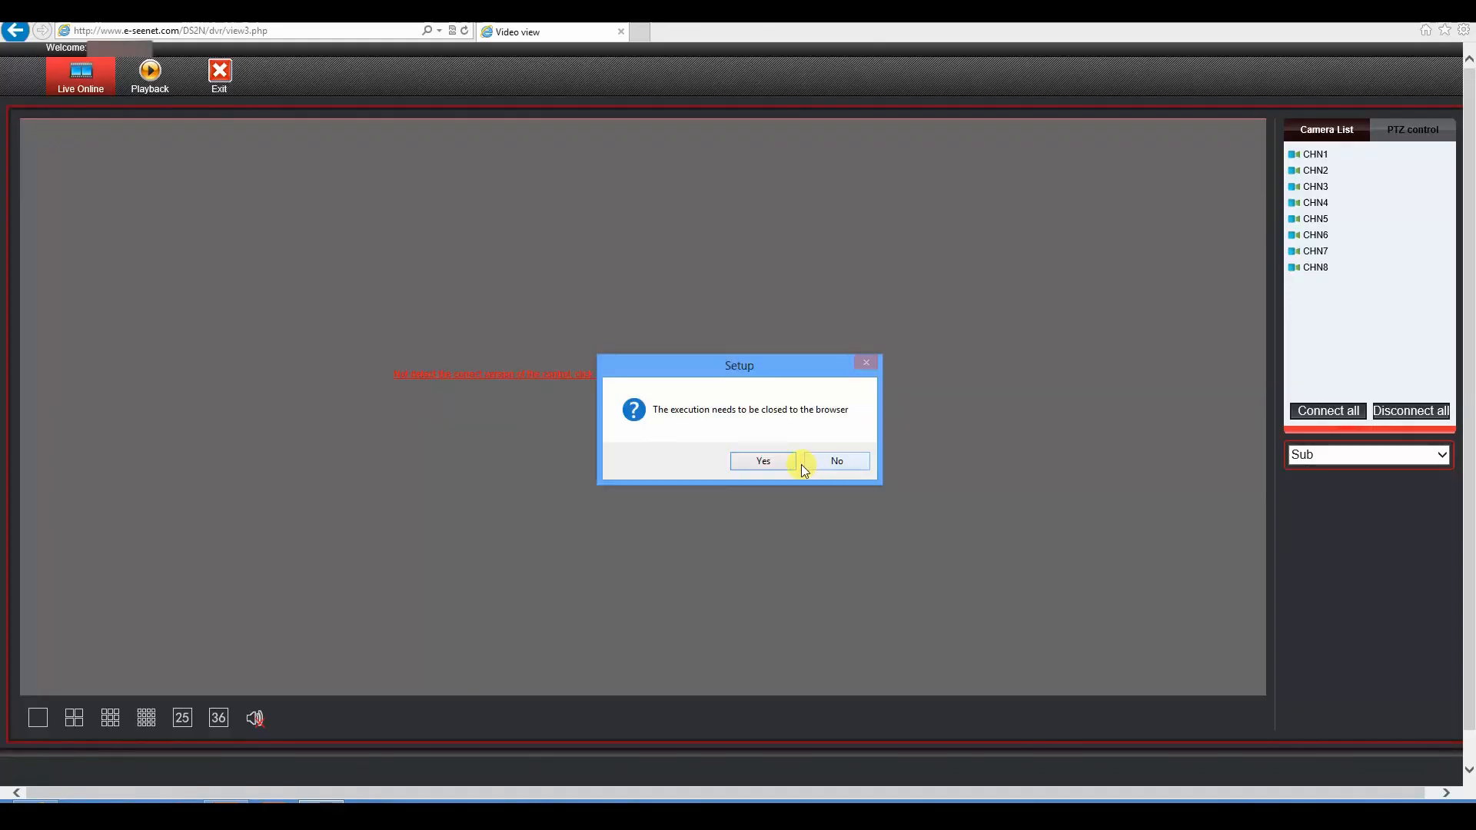
click(764, 460)
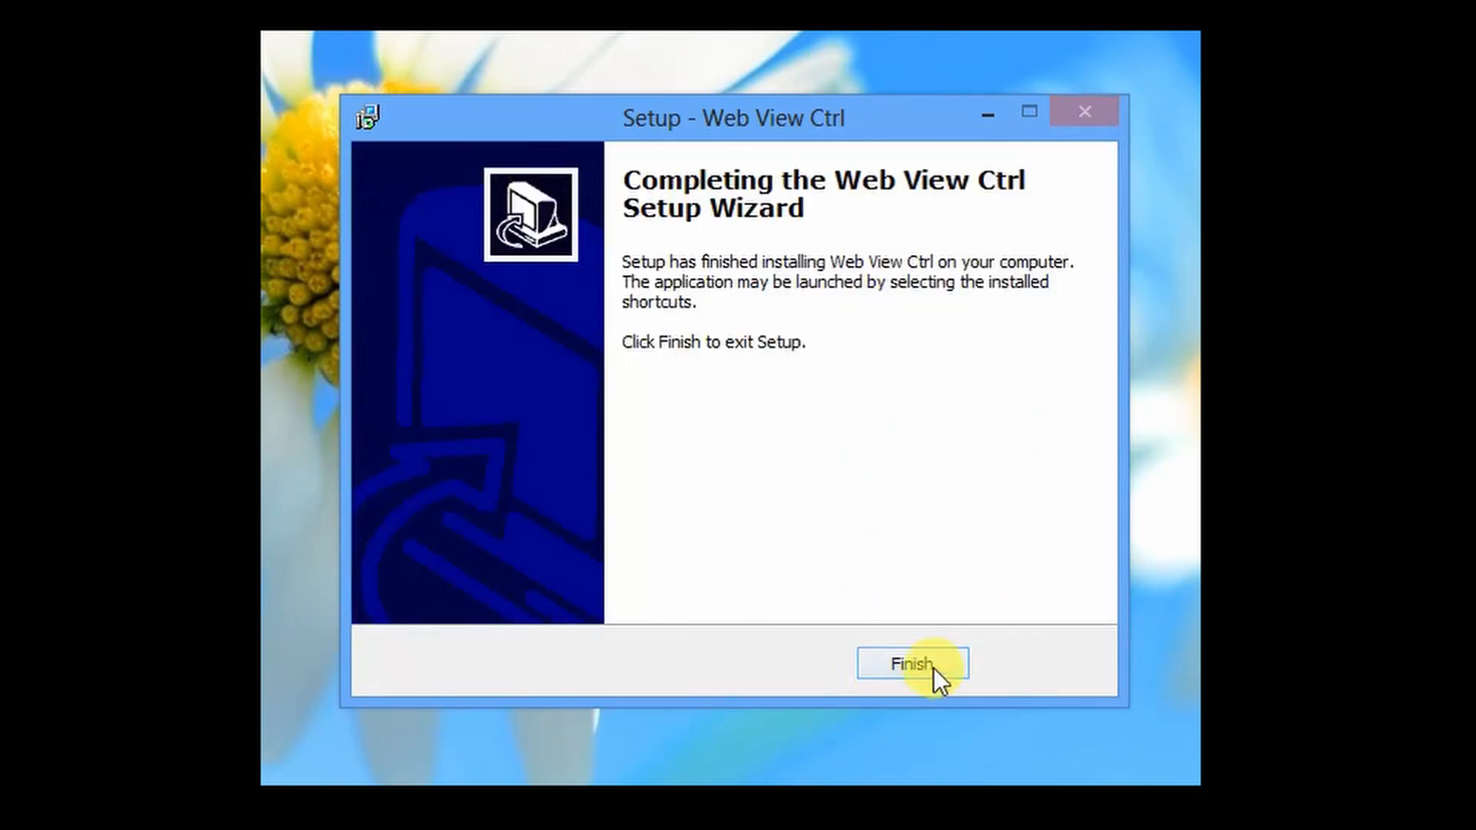
click(913, 664)
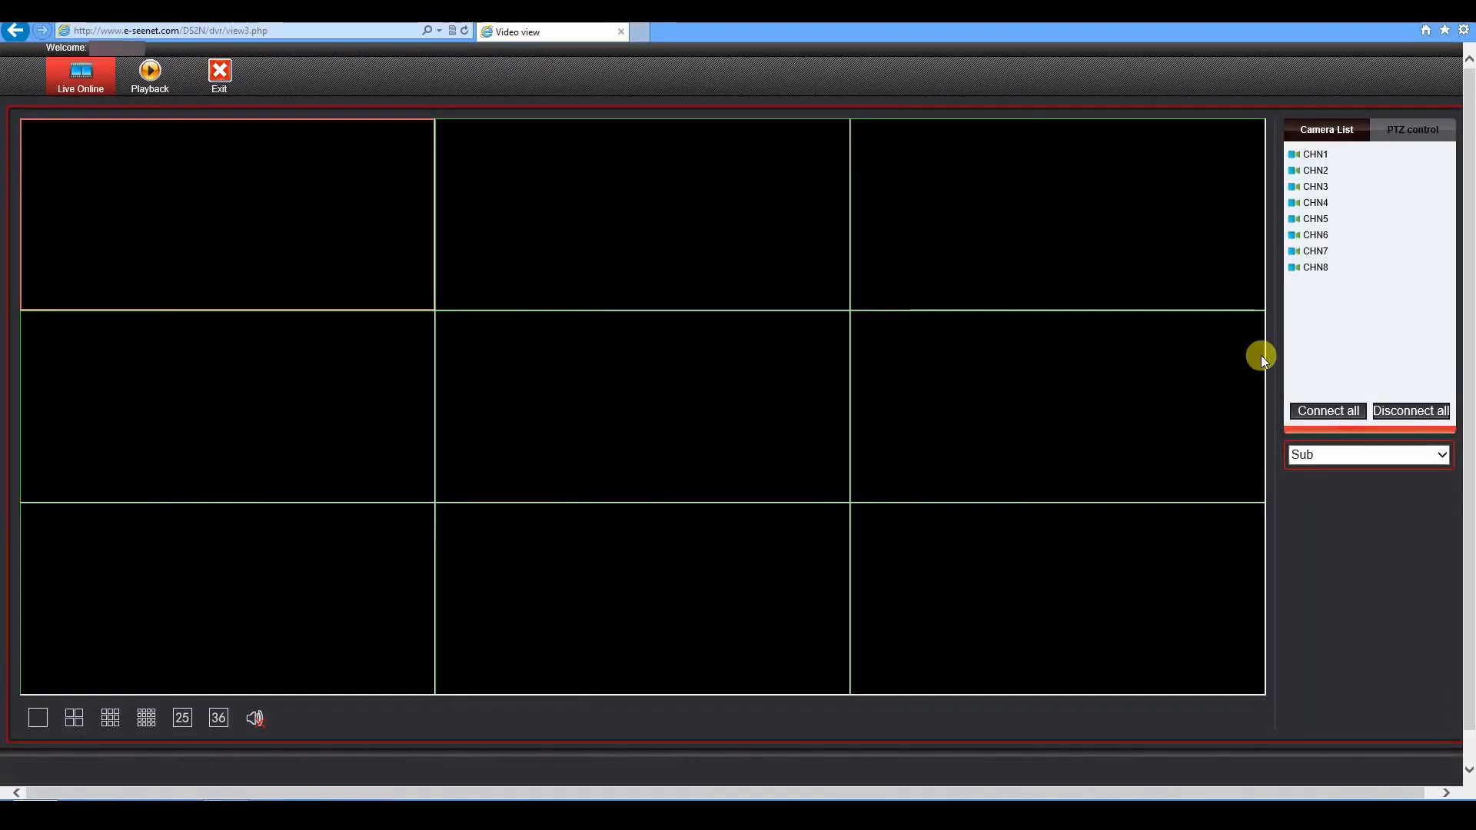
click(1327, 410)
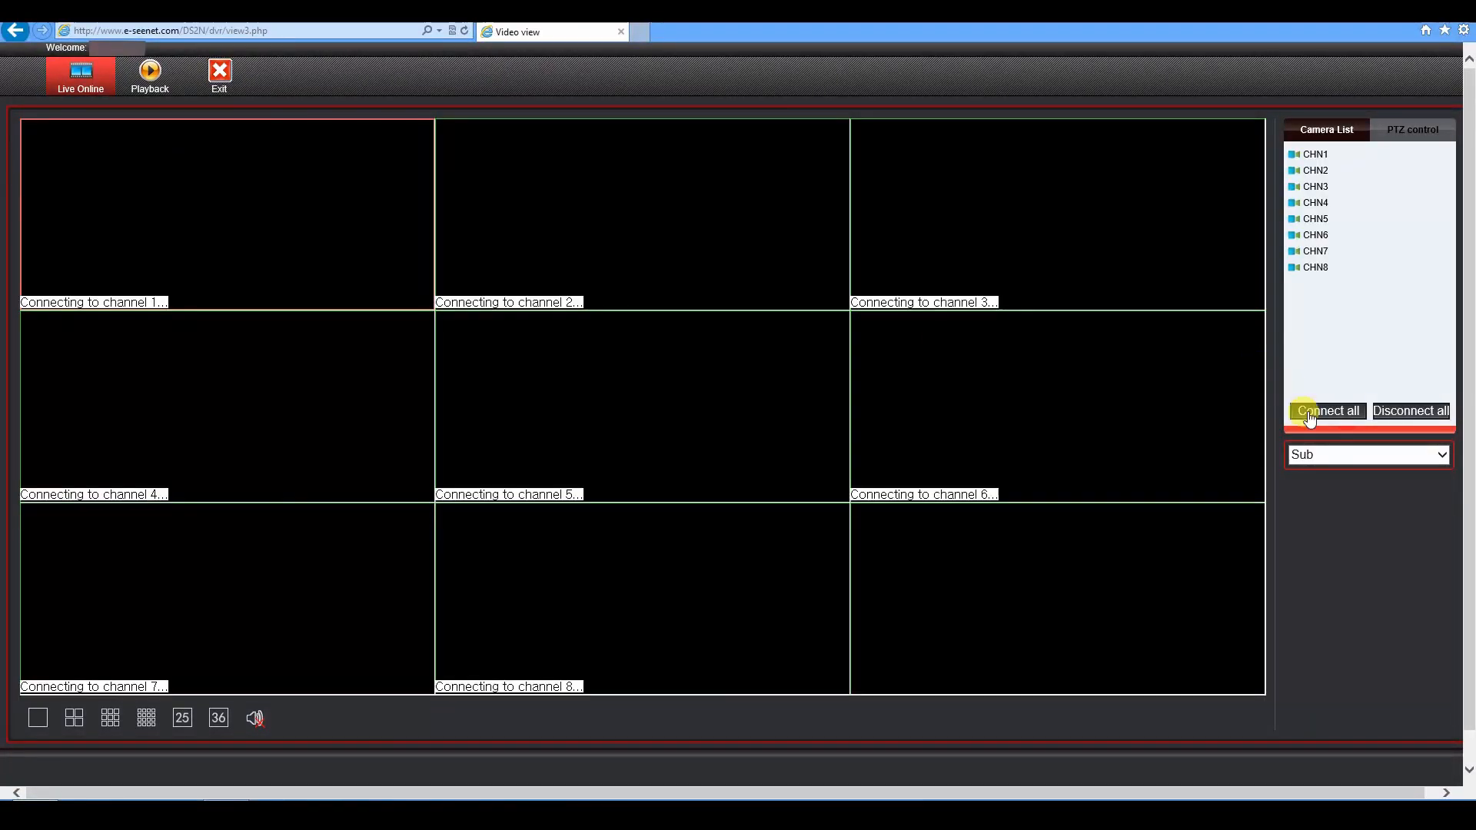
click(1328, 411)
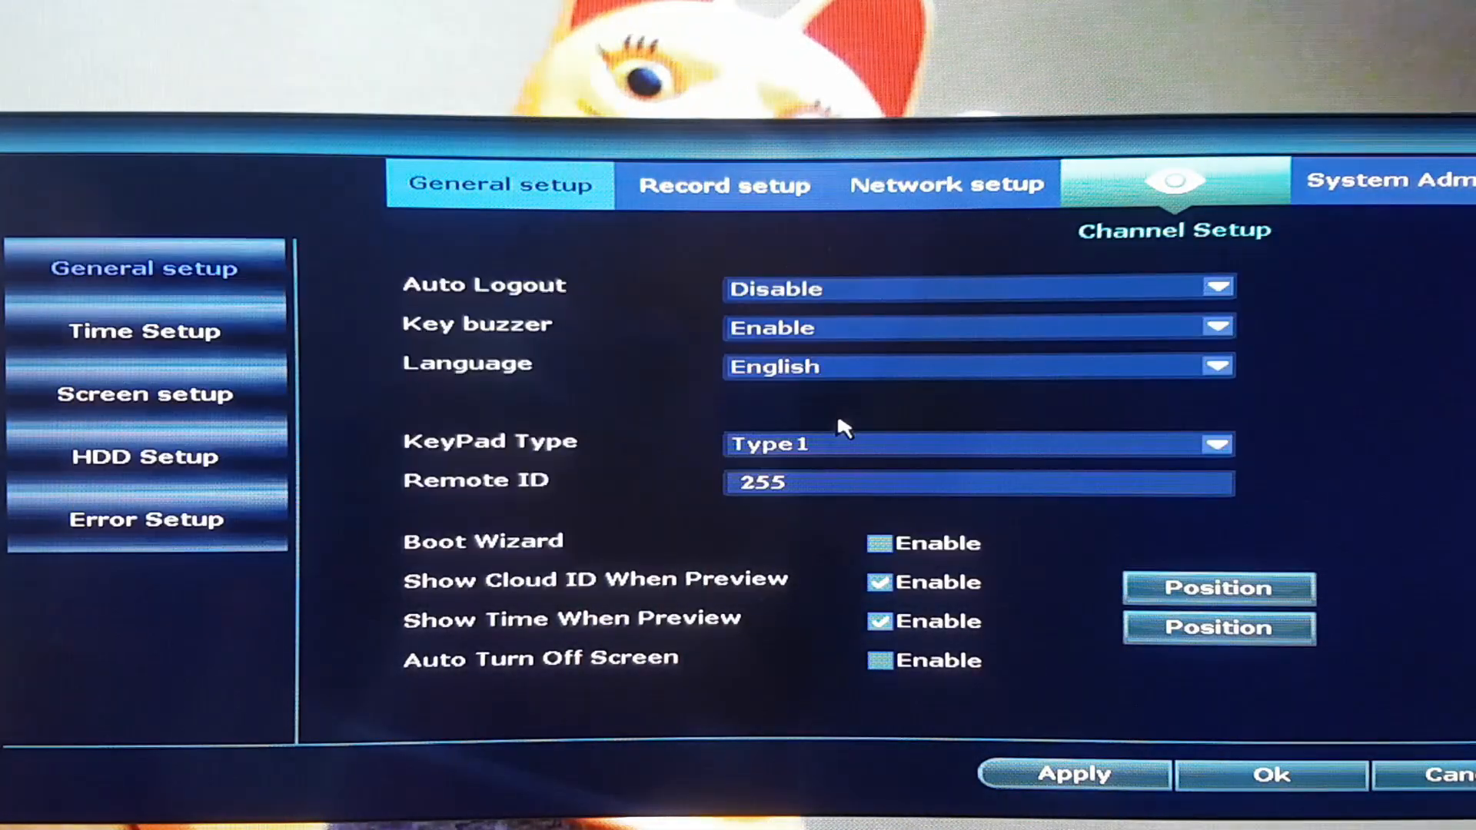
- Set the recorder's IP address to 192.168.8.130 and change its web port
click(951, 183)
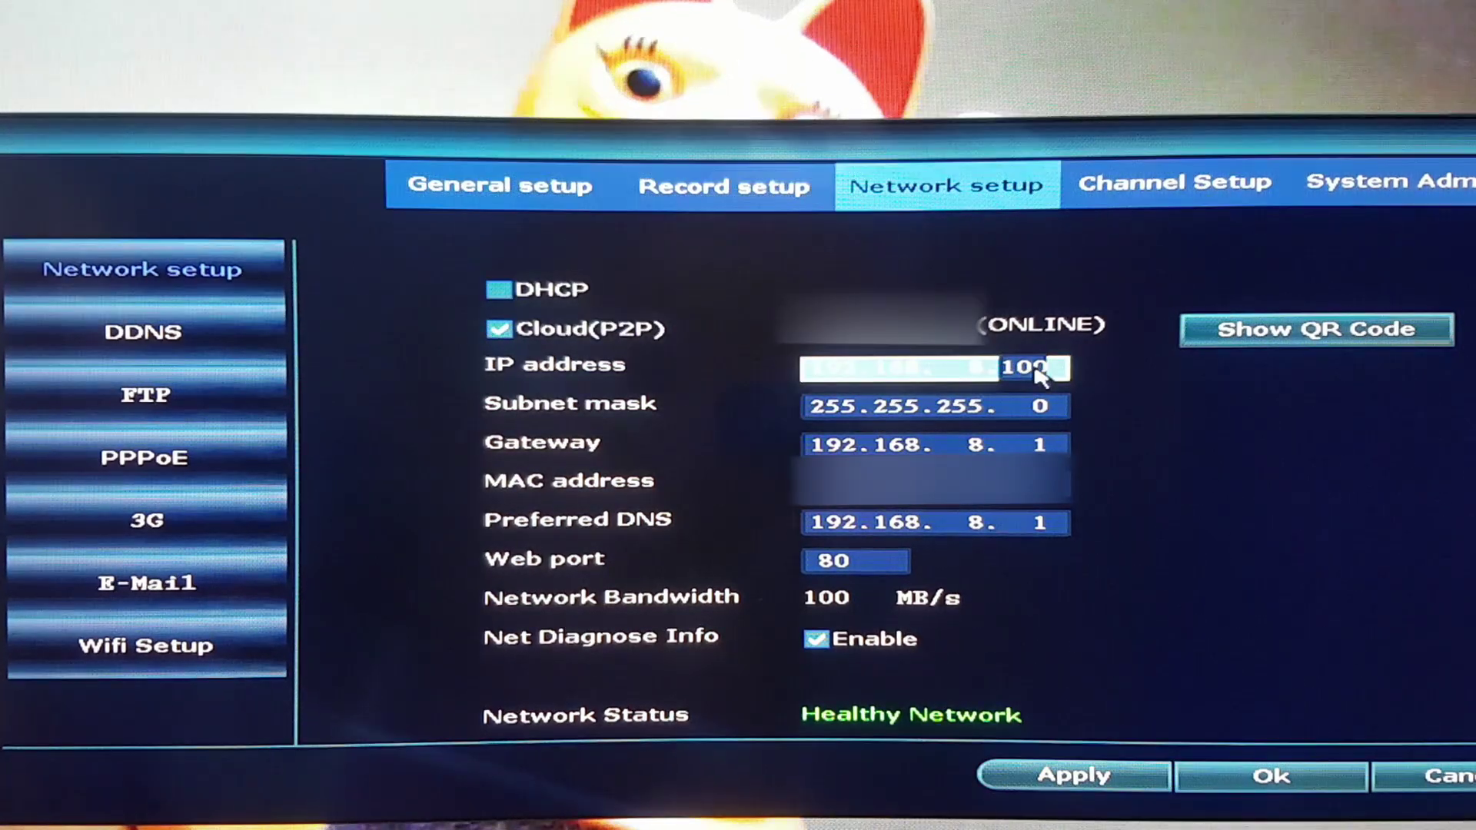
click(1032, 367)
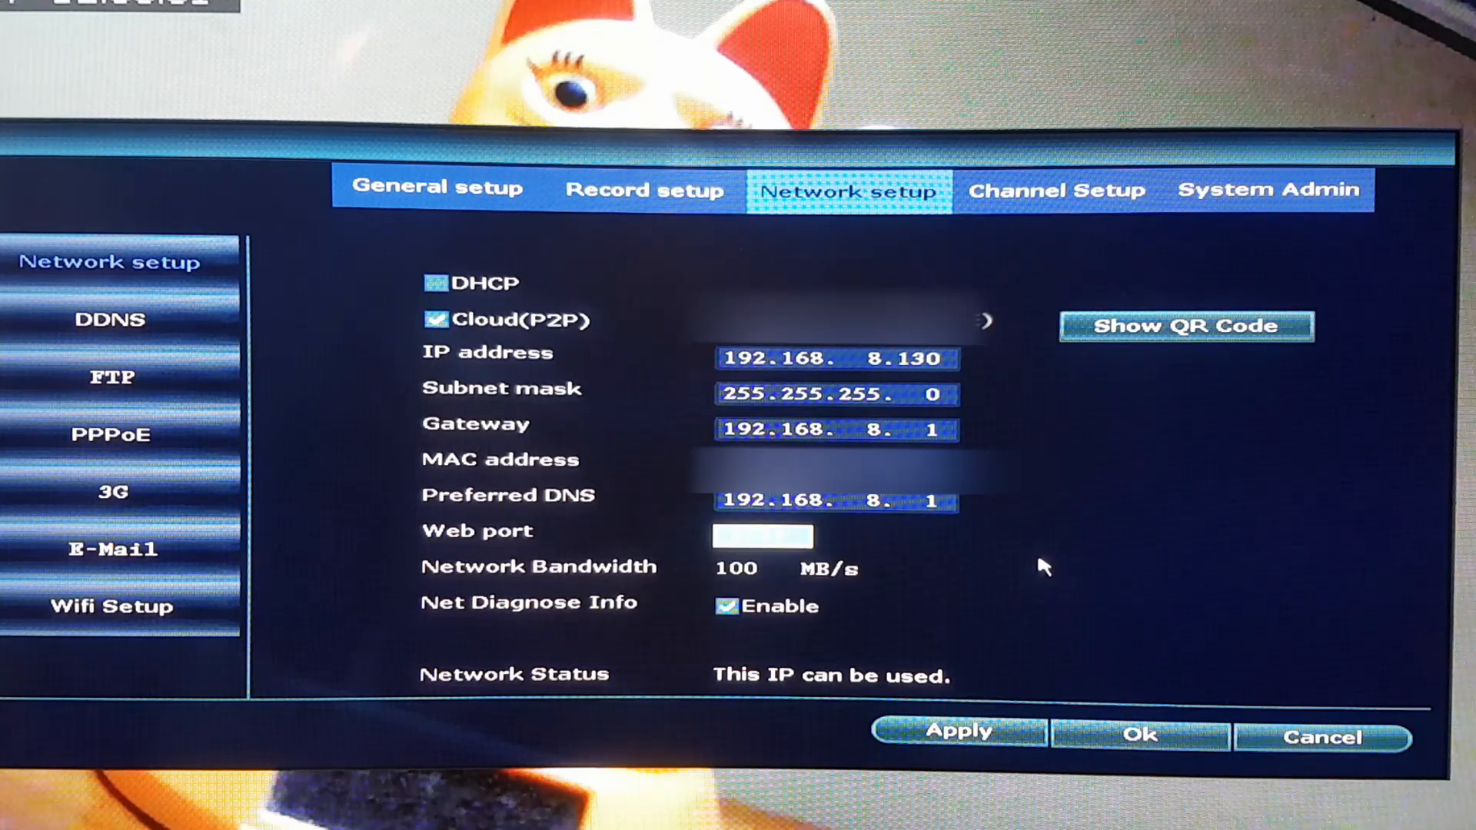
click(961, 732)
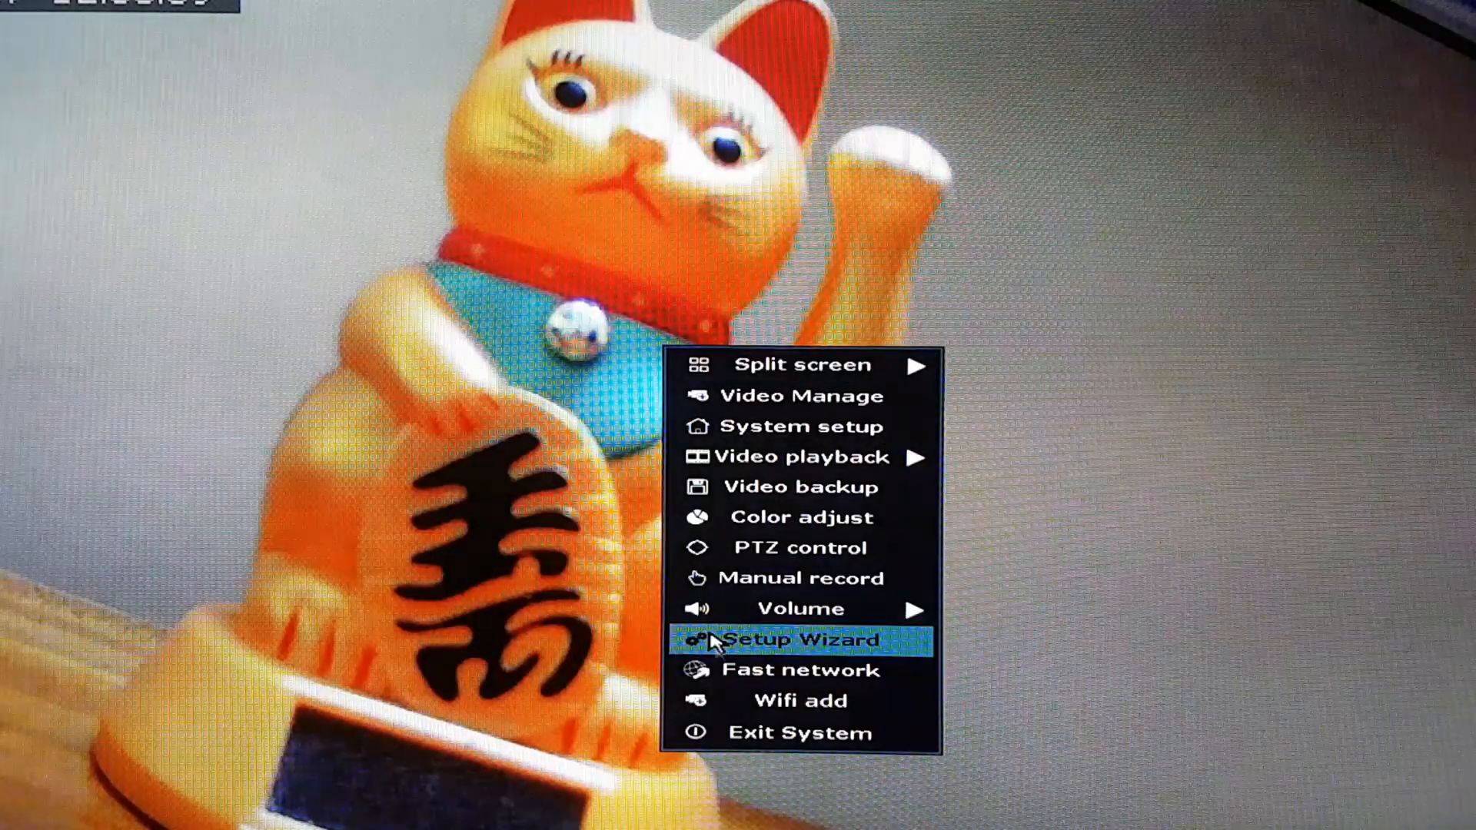
- Run Fast network diagnostics to confirm IP 192.168.8.130 with cloud online
click(798, 670)
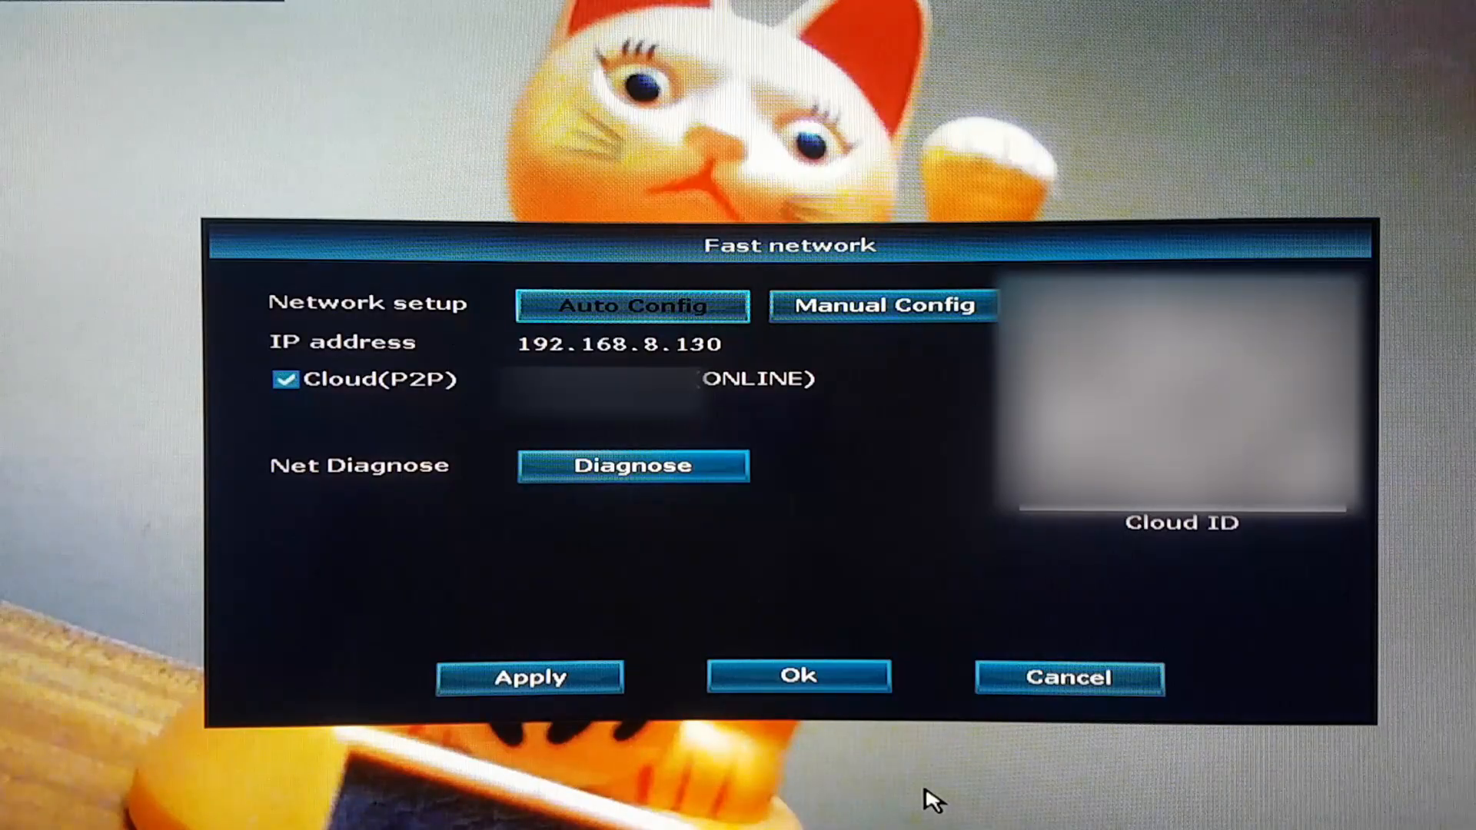
click(633, 465)
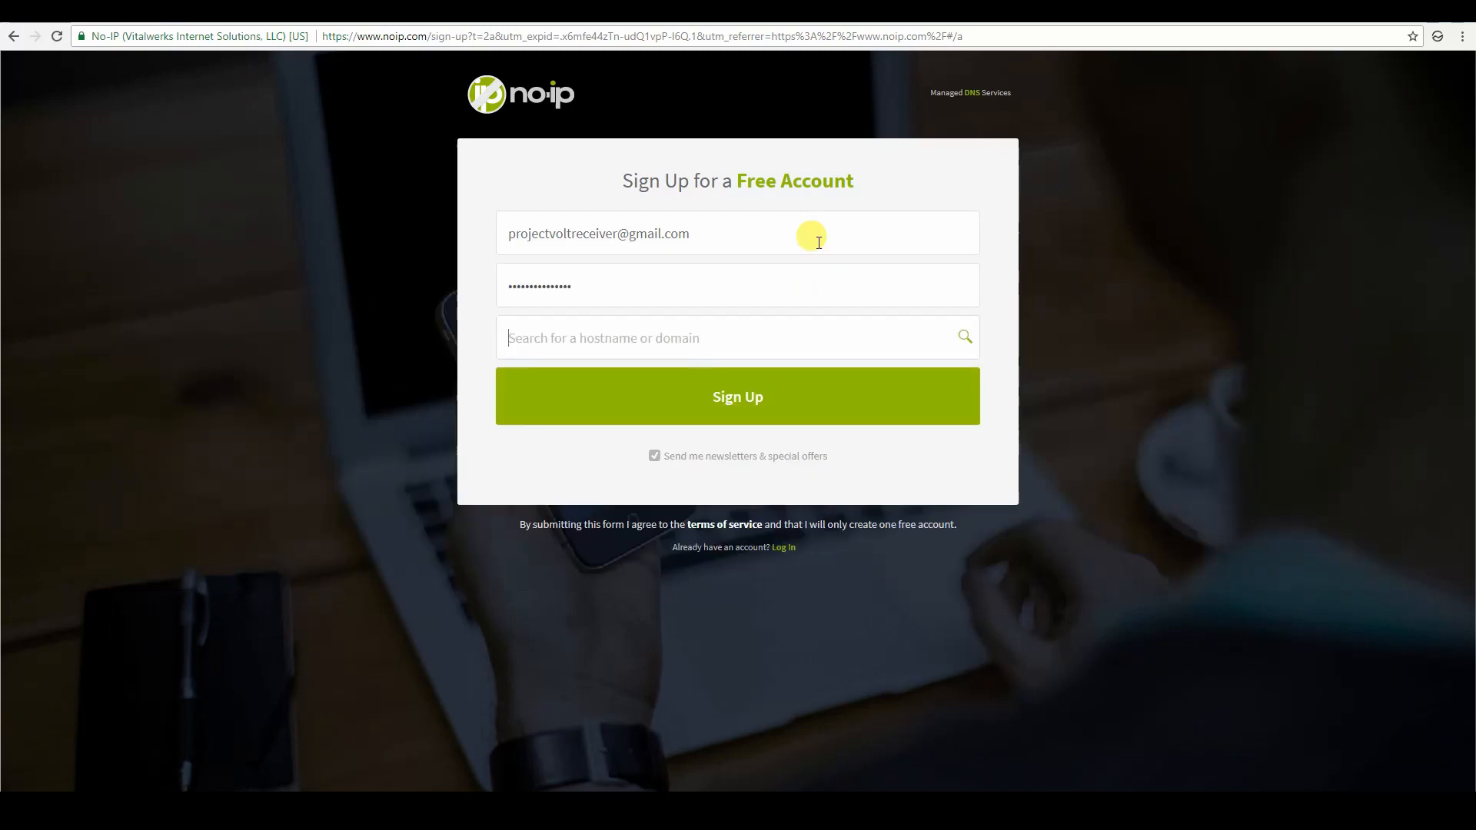
- Check availability and choose the free hostname projectvolt.ddns.net
text(projectvolt)
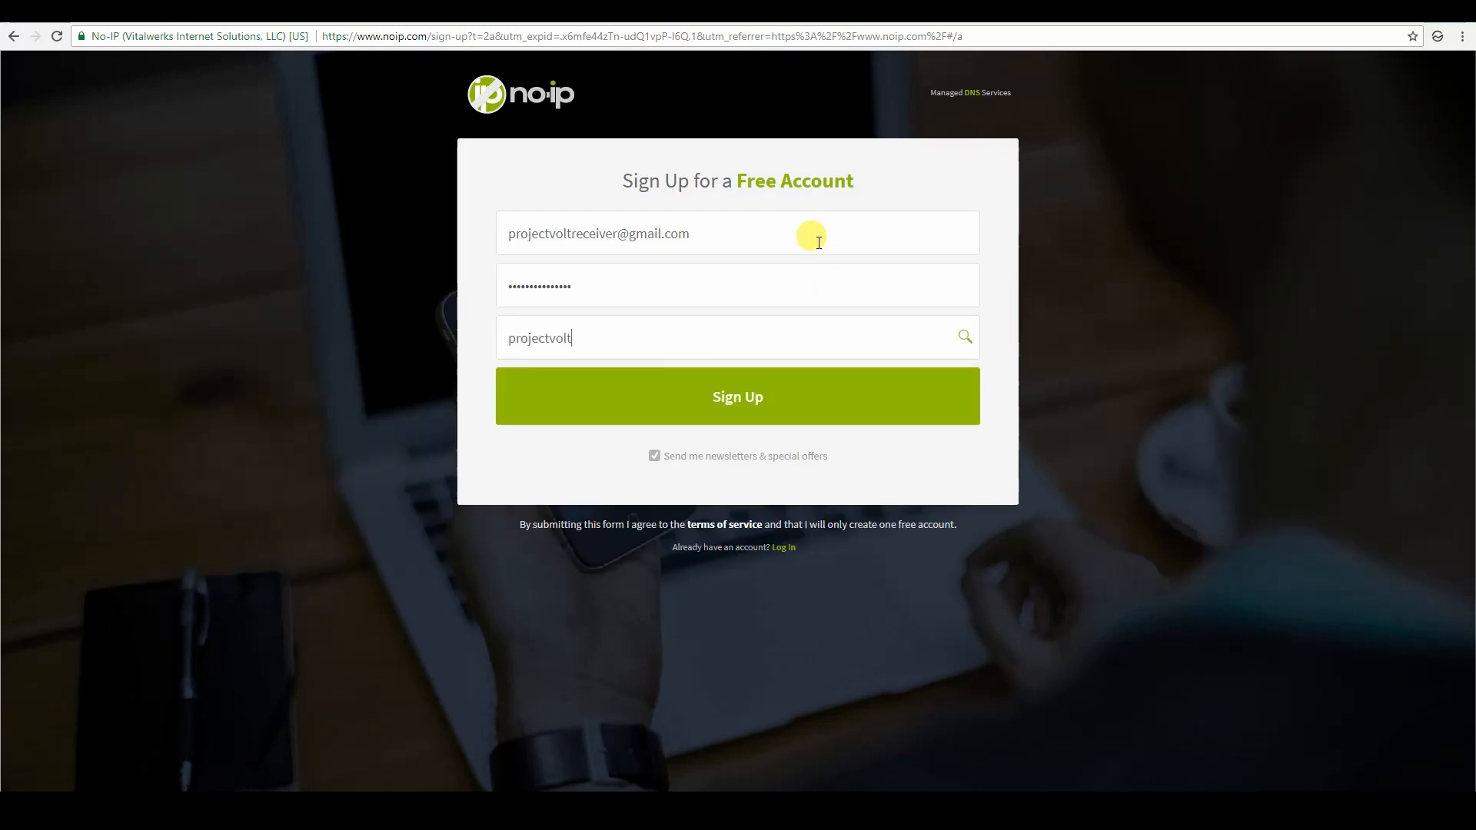
click(965, 336)
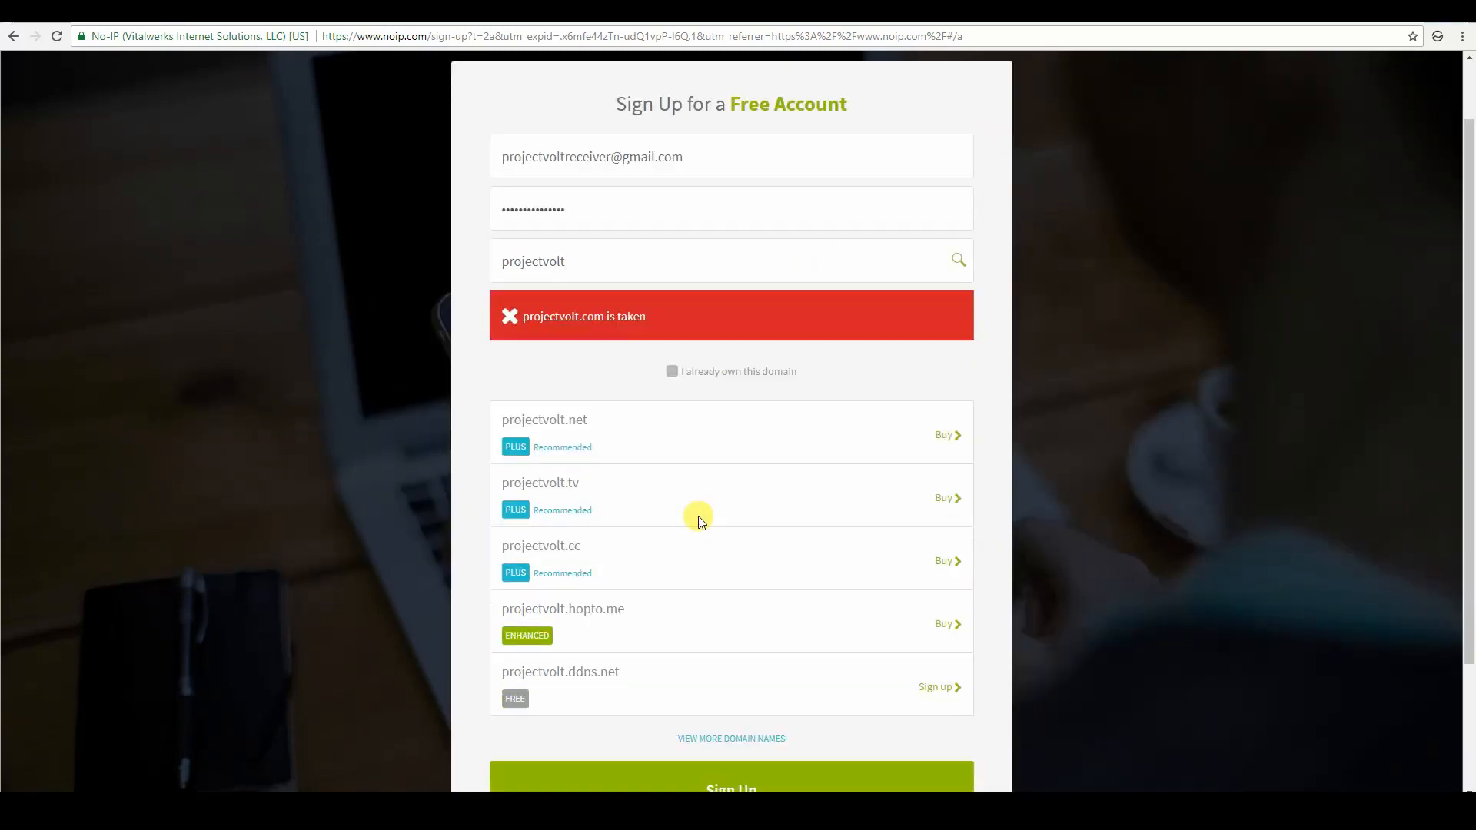
mouse_move(934, 687)
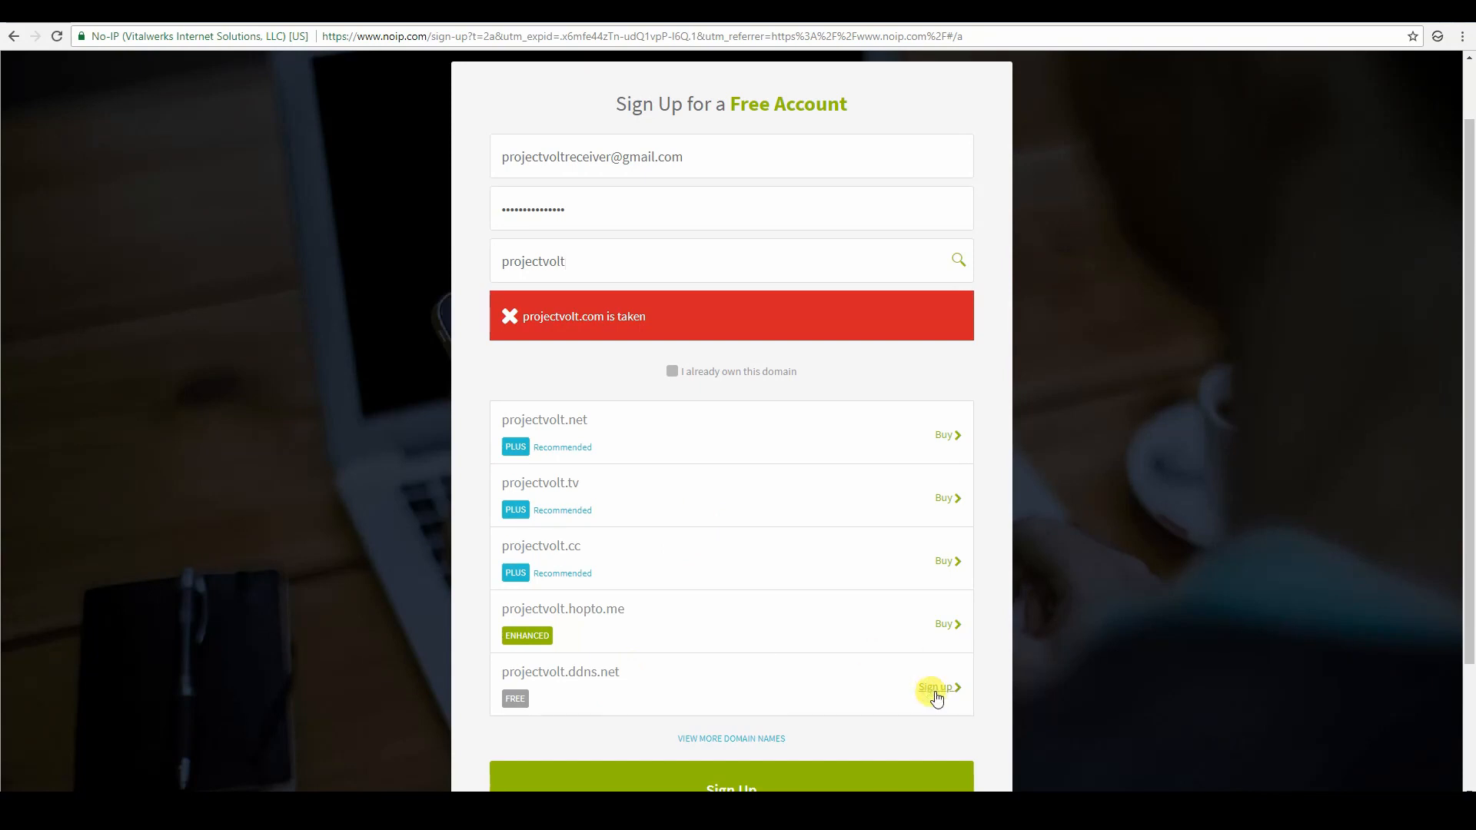
scroll(down, 3)
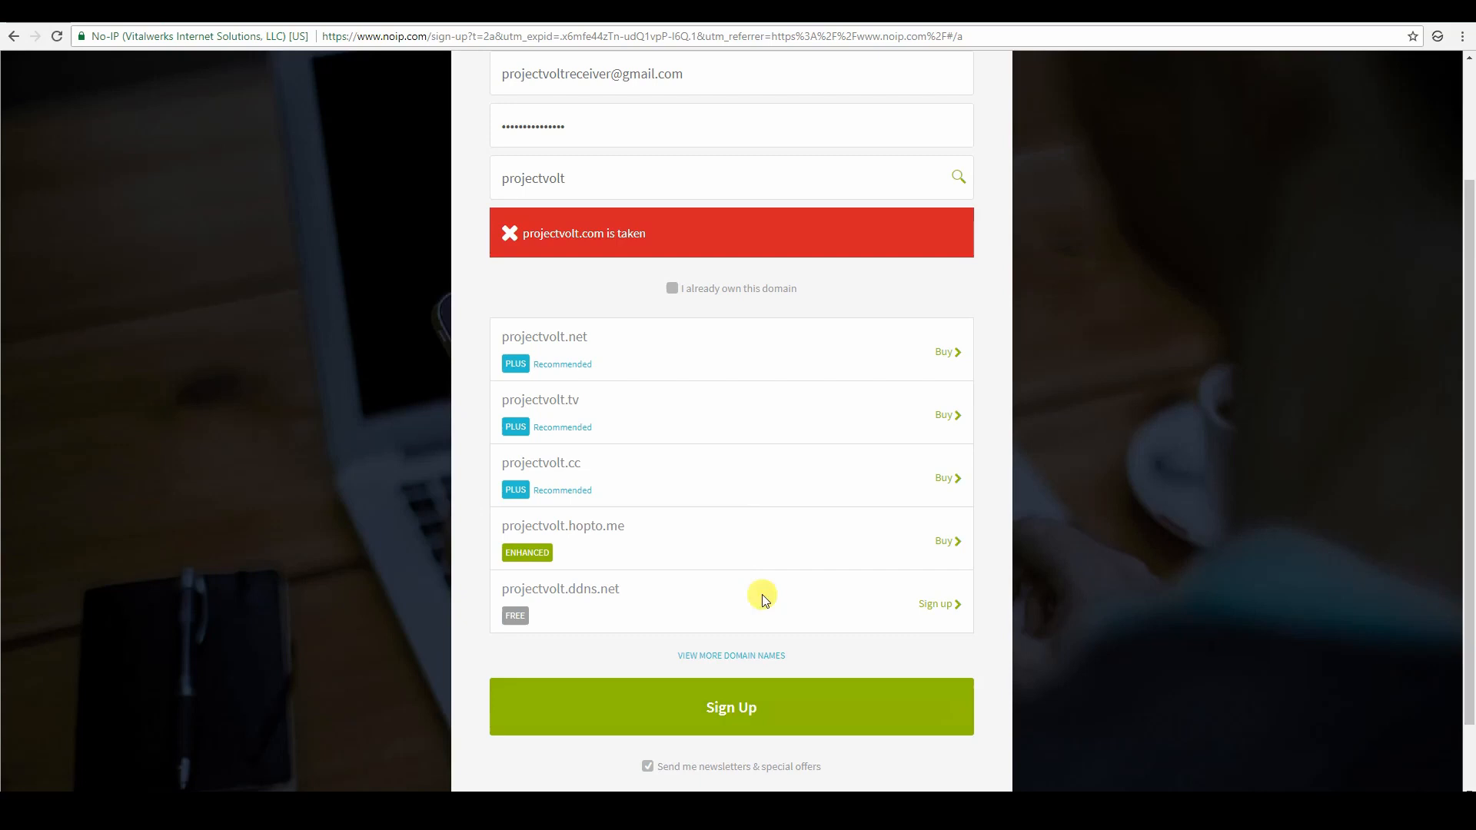
click(731, 707)
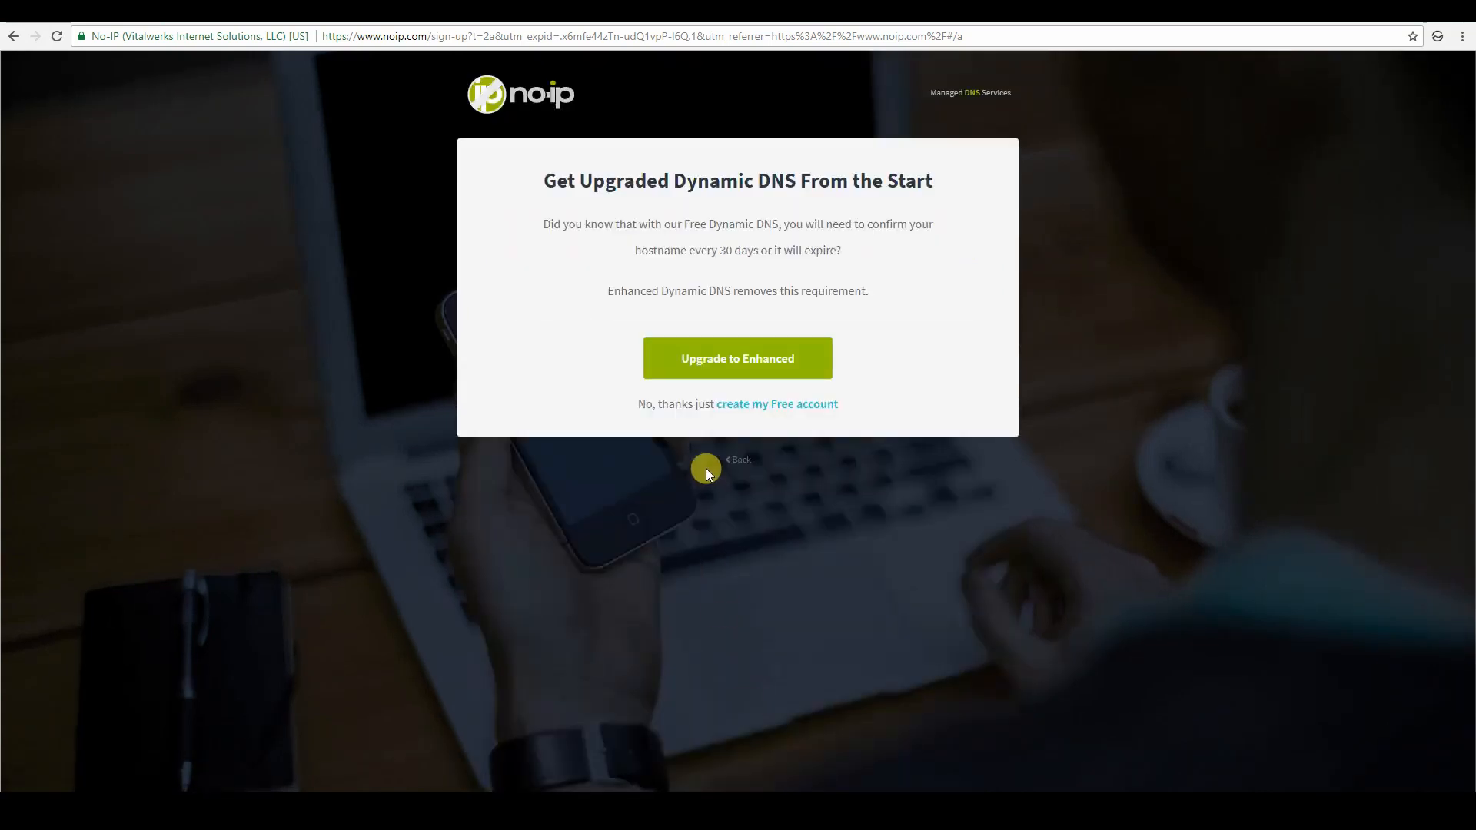
- Submit the No-IP sign-up, decline the upgrade, and log in to the account
click(752, 405)
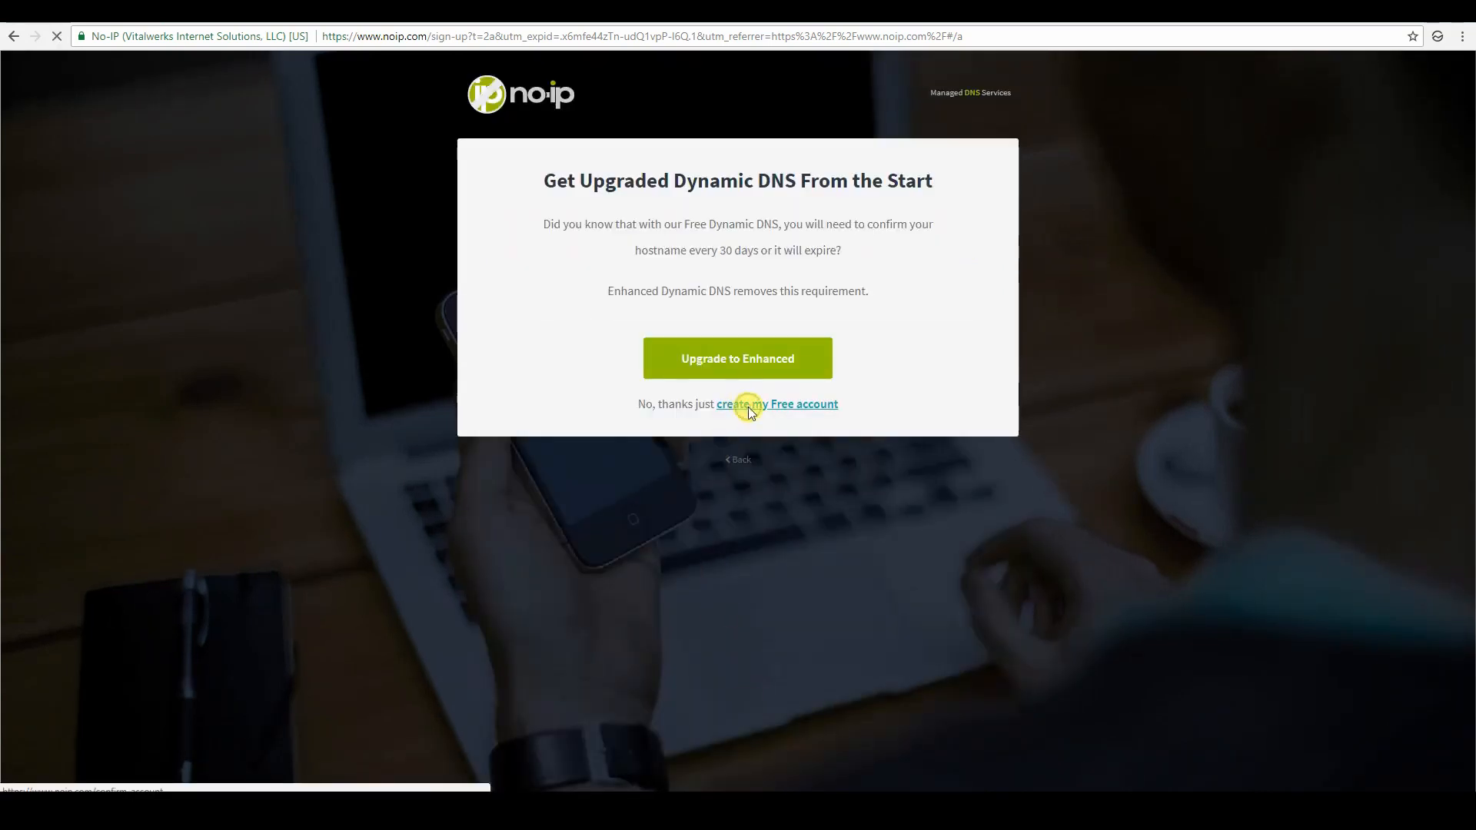
click(748, 404)
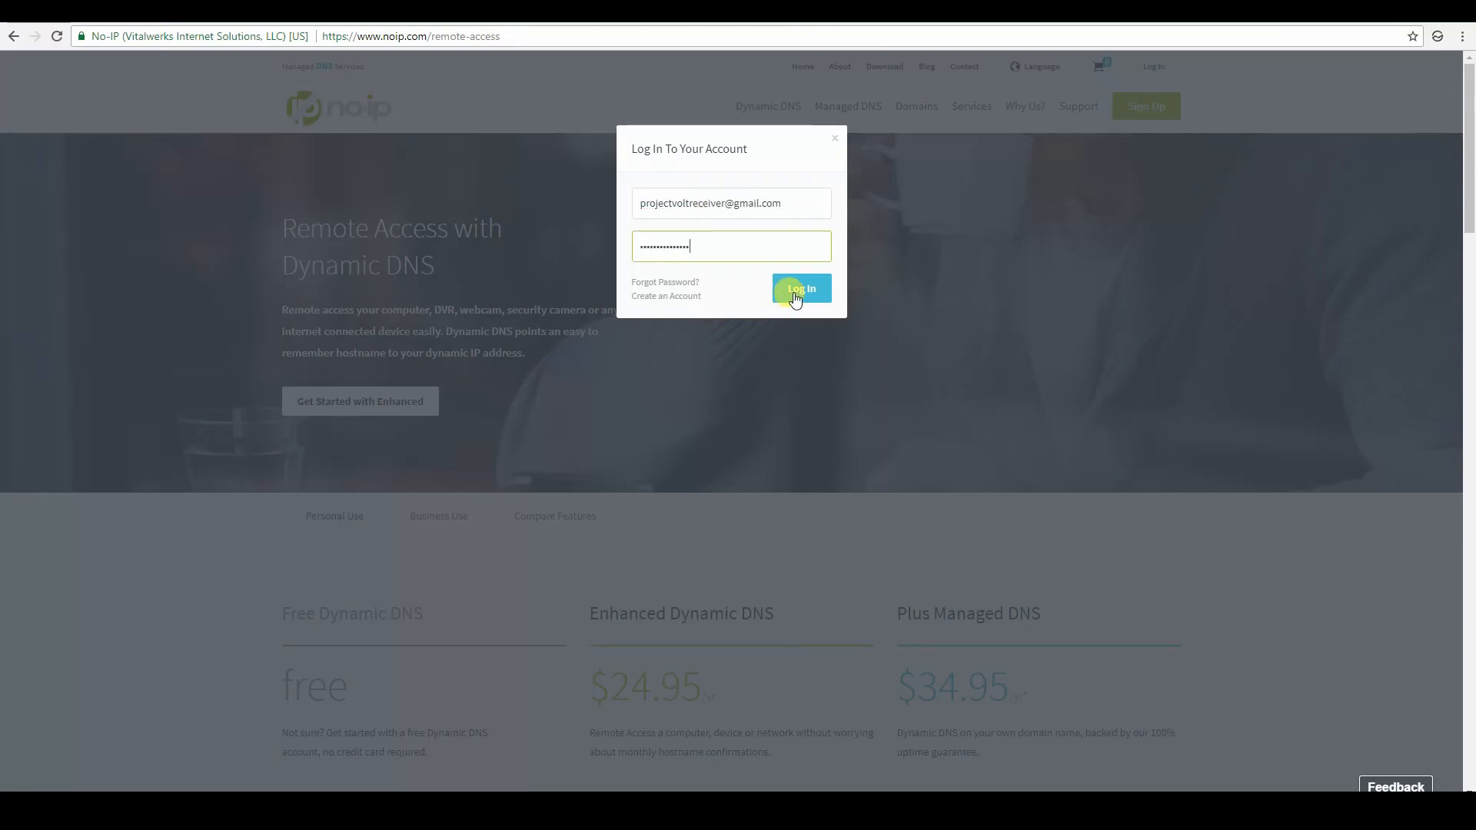
click(802, 288)
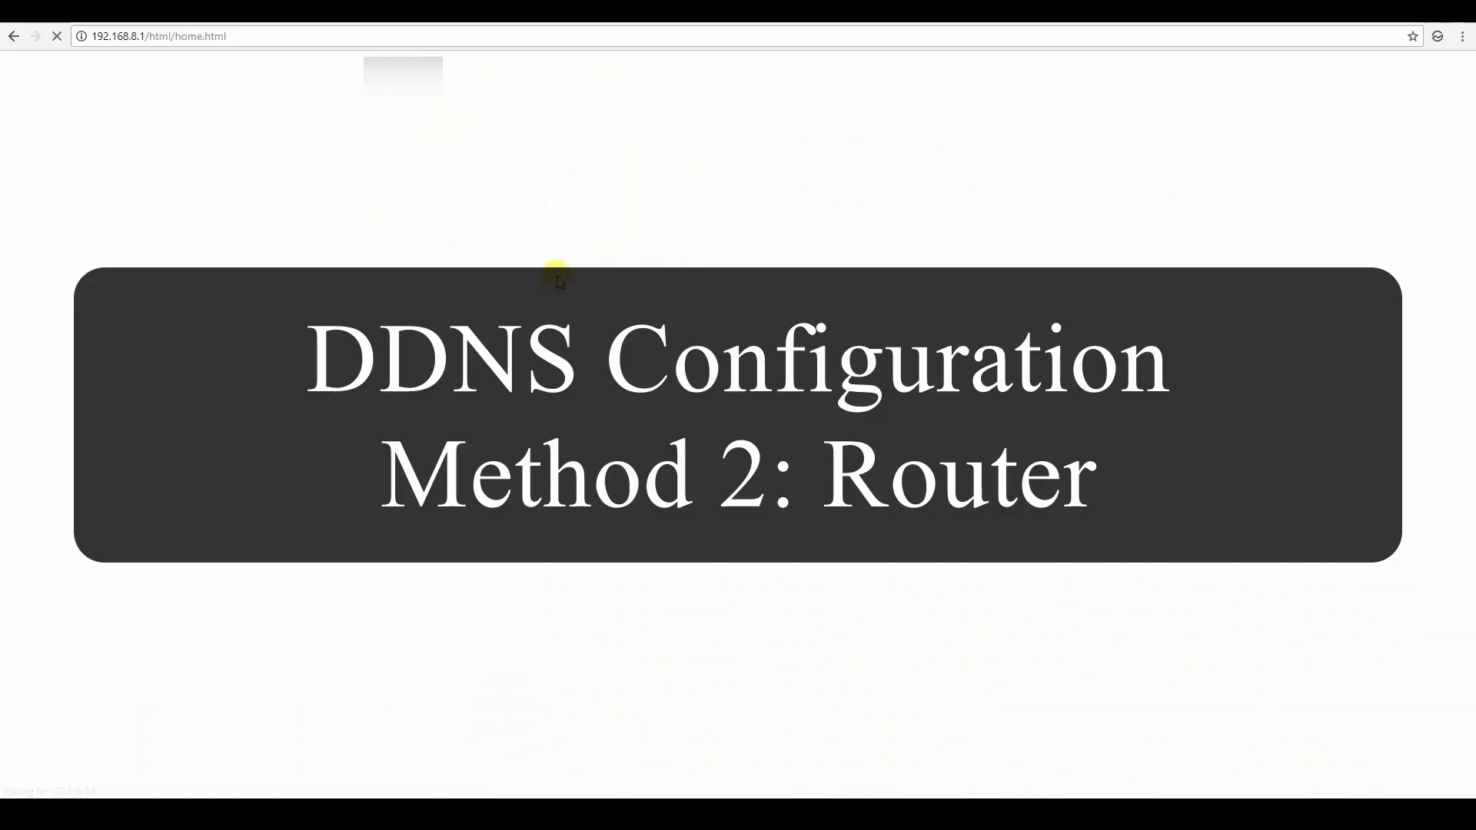
mouse_move(600, 281)
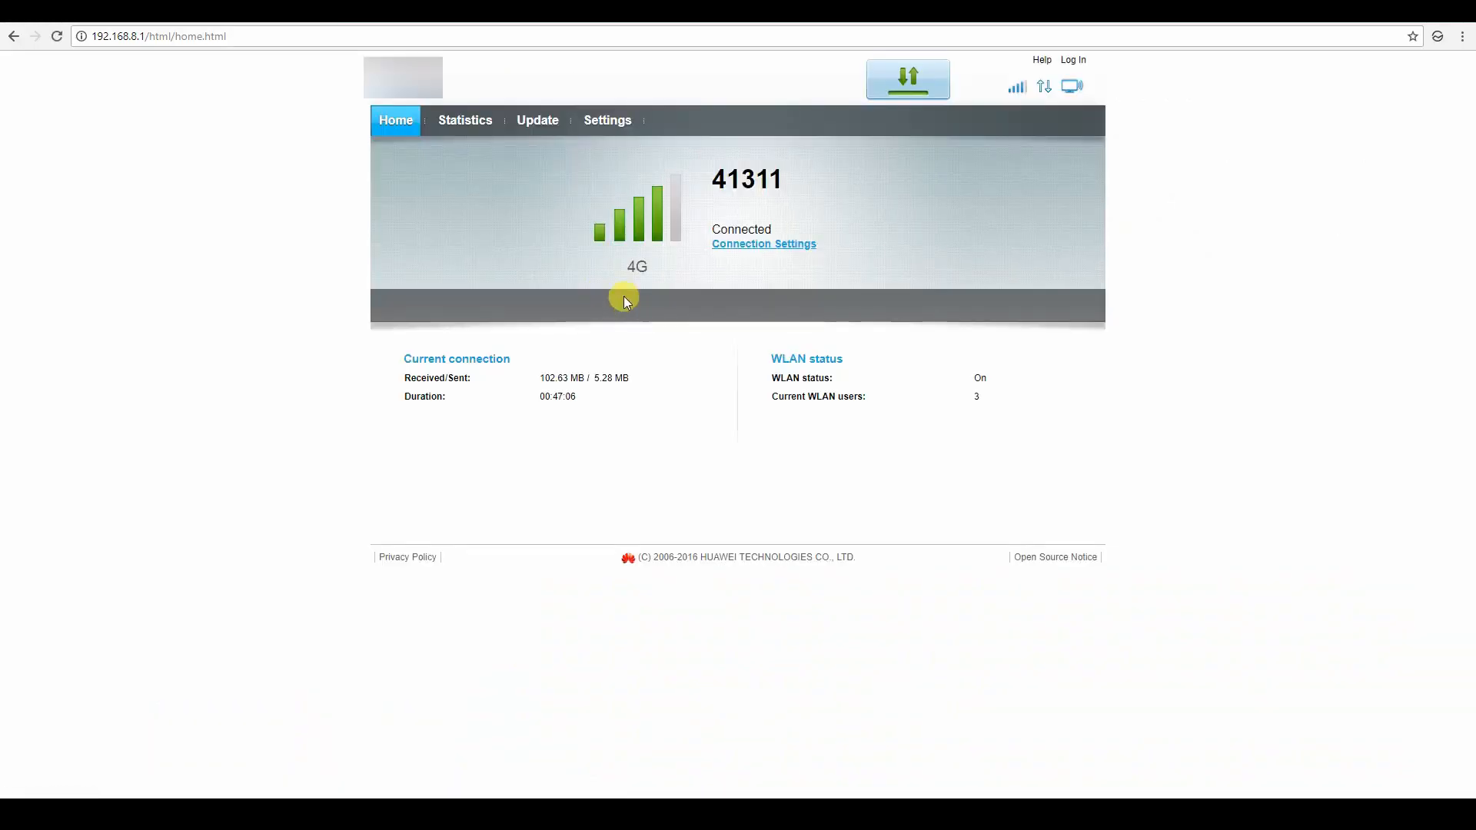
mouse_move(1079, 61)
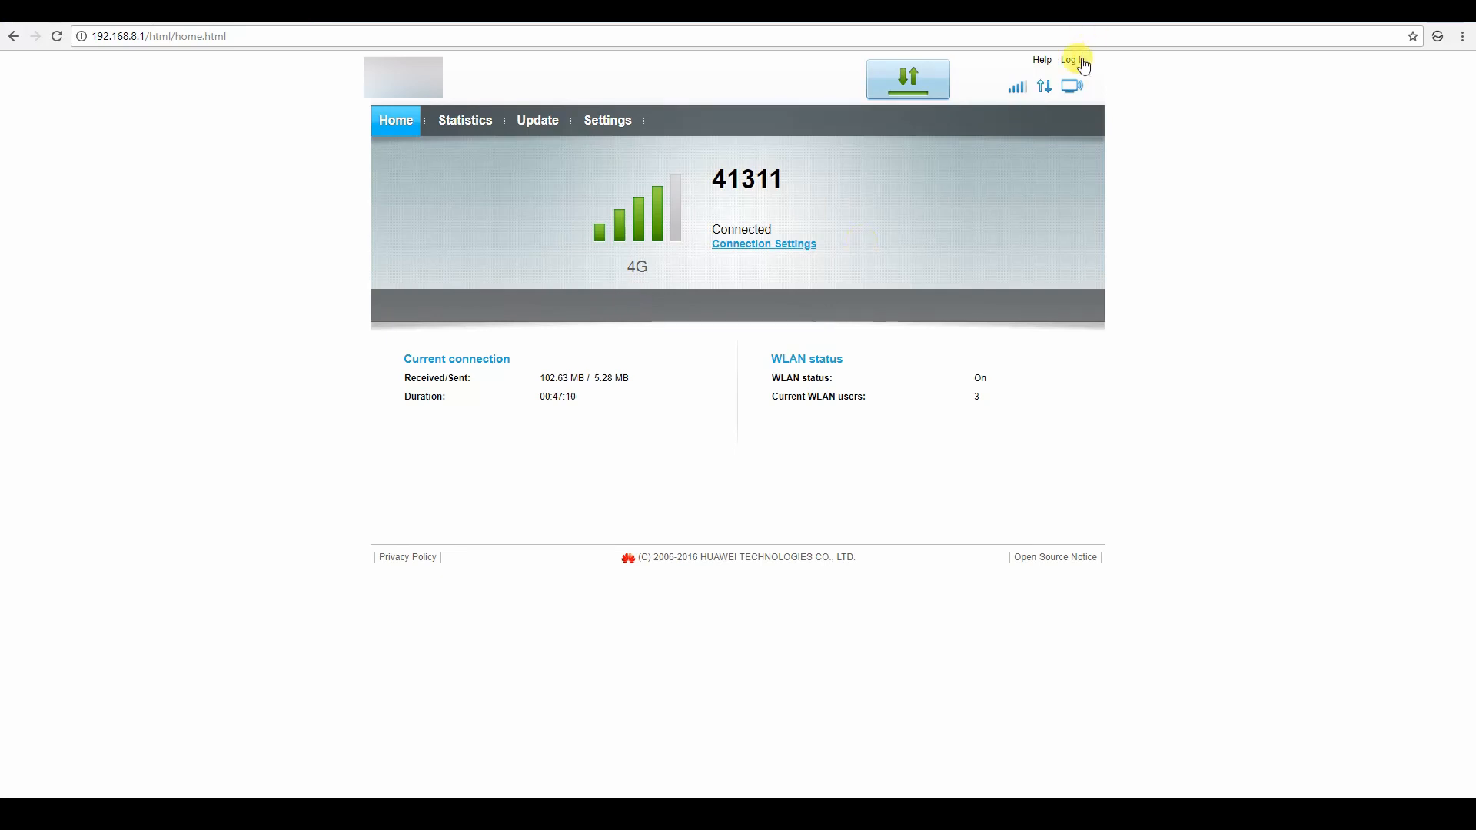
- Sign in to the Huawei router web admin as administrator
click(1073, 60)
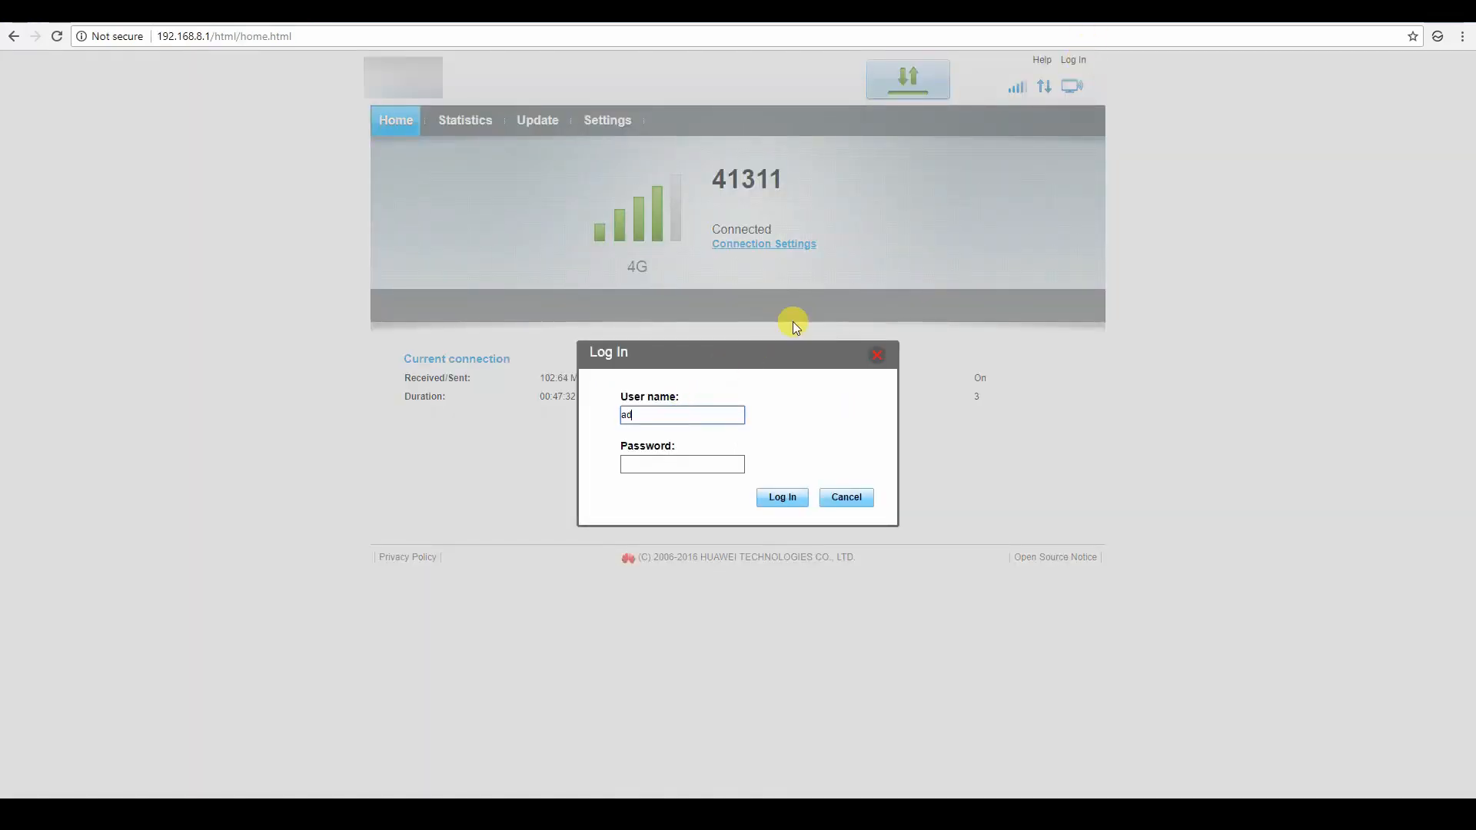
click(782, 498)
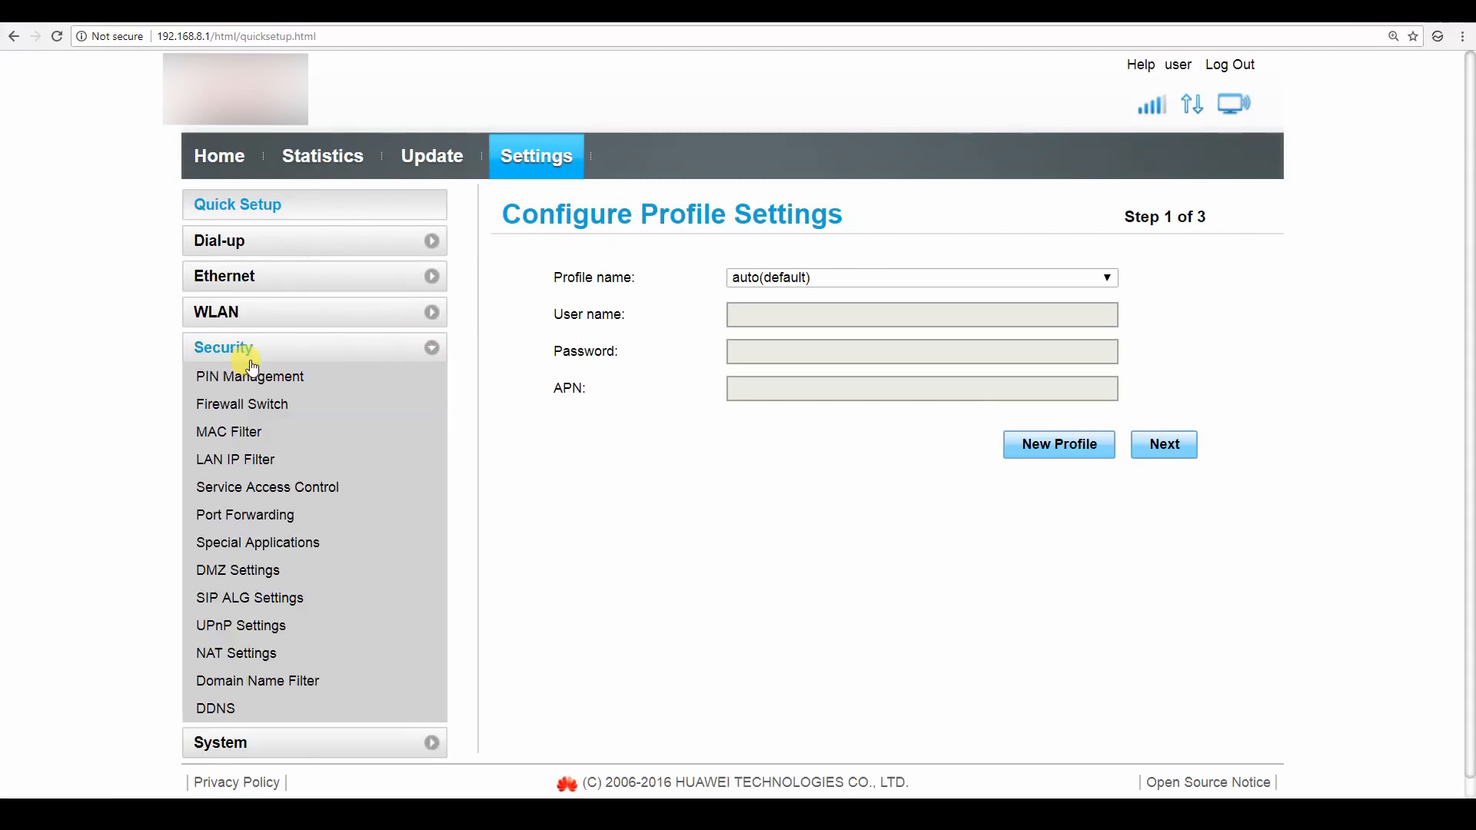
- Add and save an enabled no-ip DDNS entry for projectvolt.ddns.net
click(215, 708)
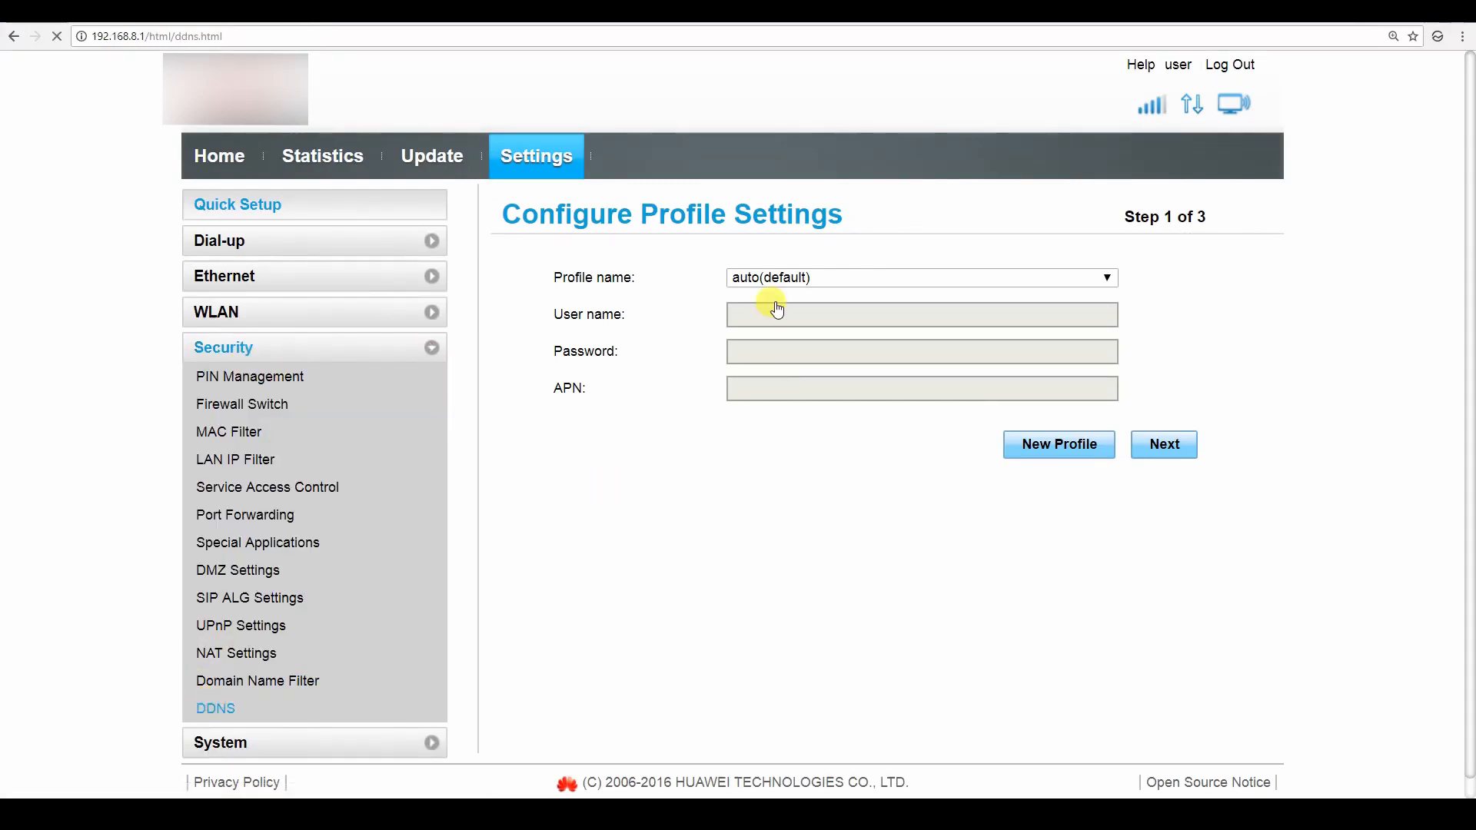
click(216, 709)
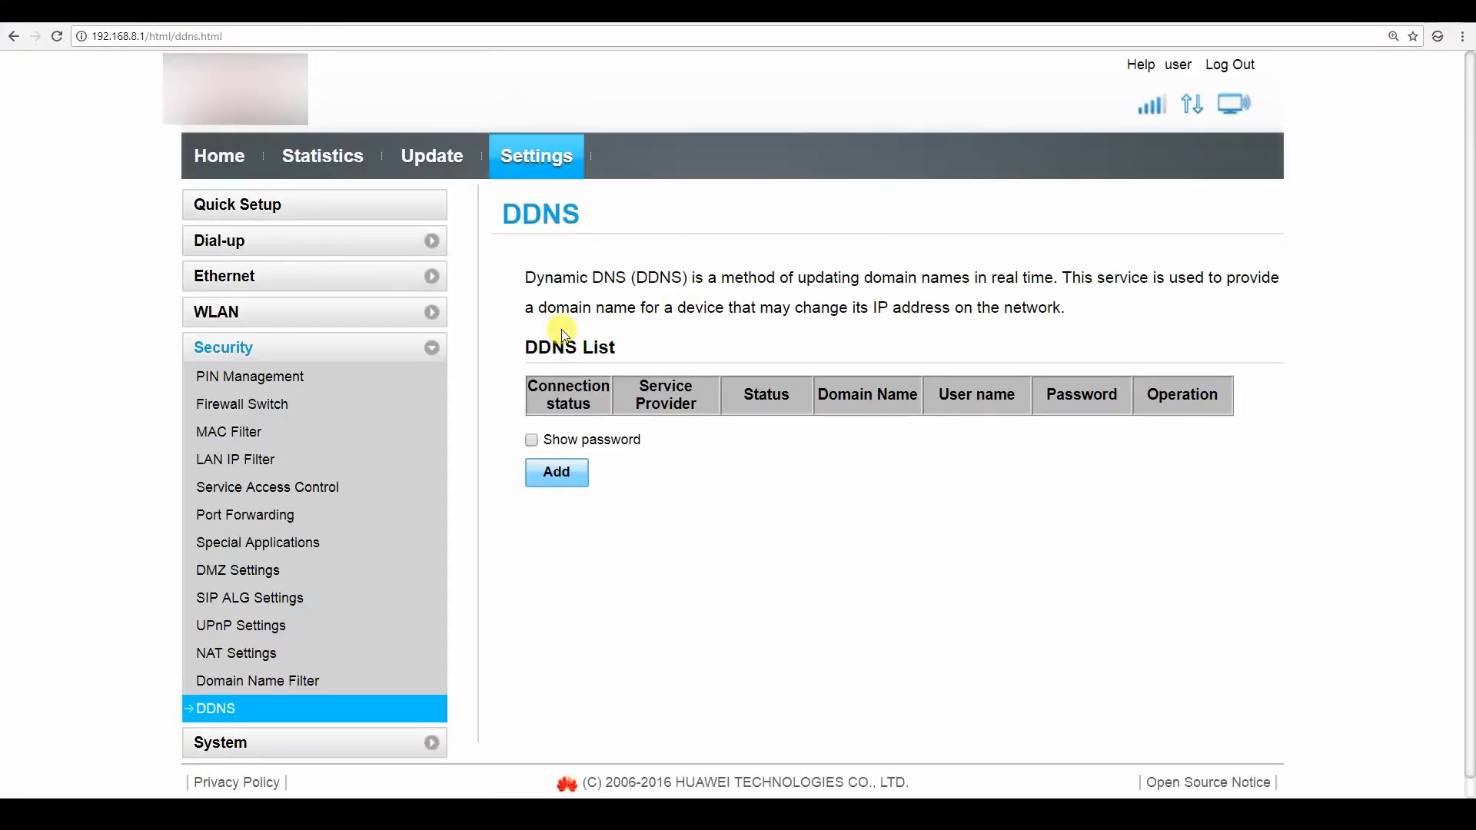
click(557, 472)
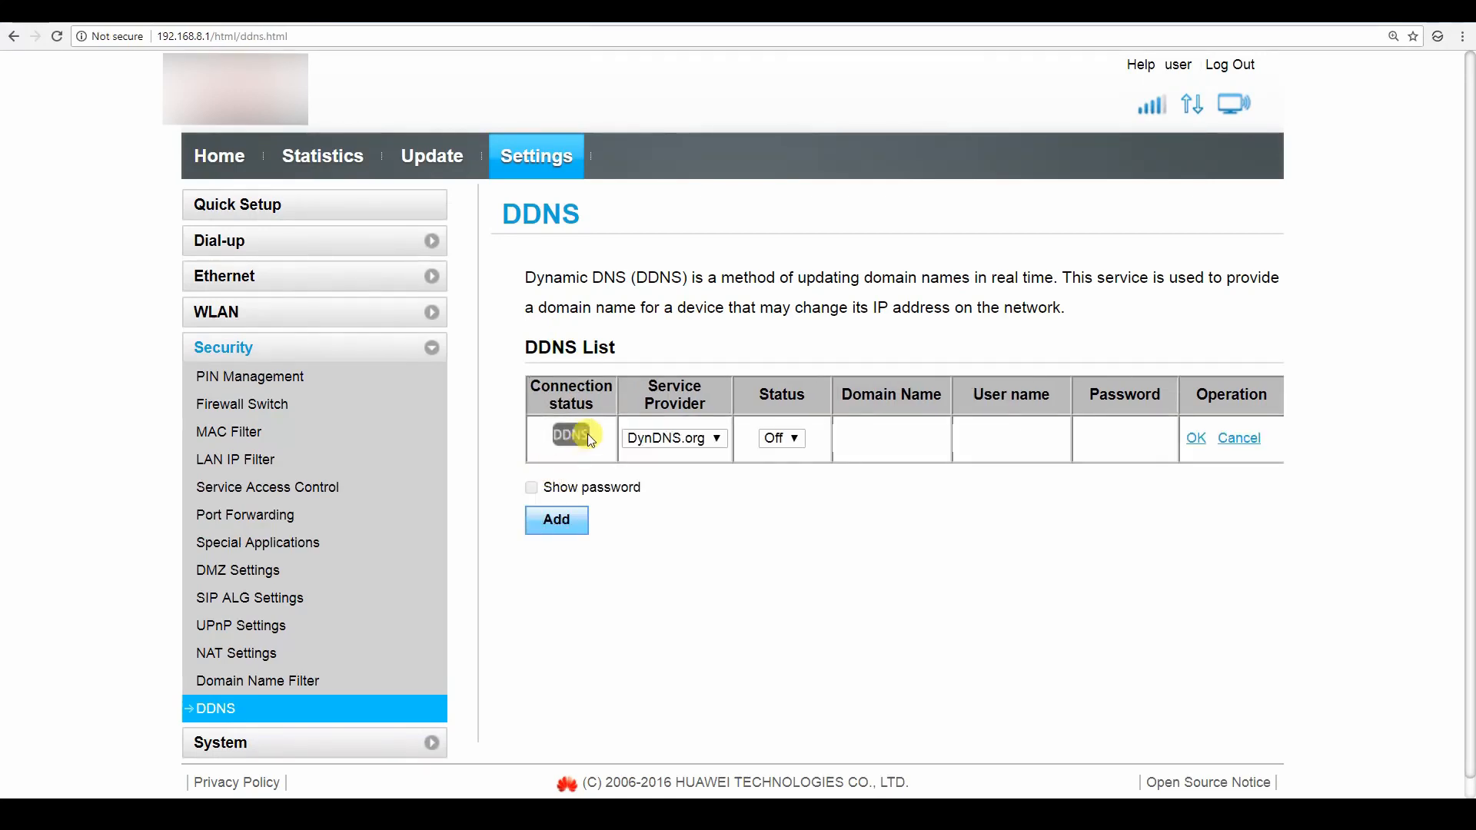
click(674, 439)
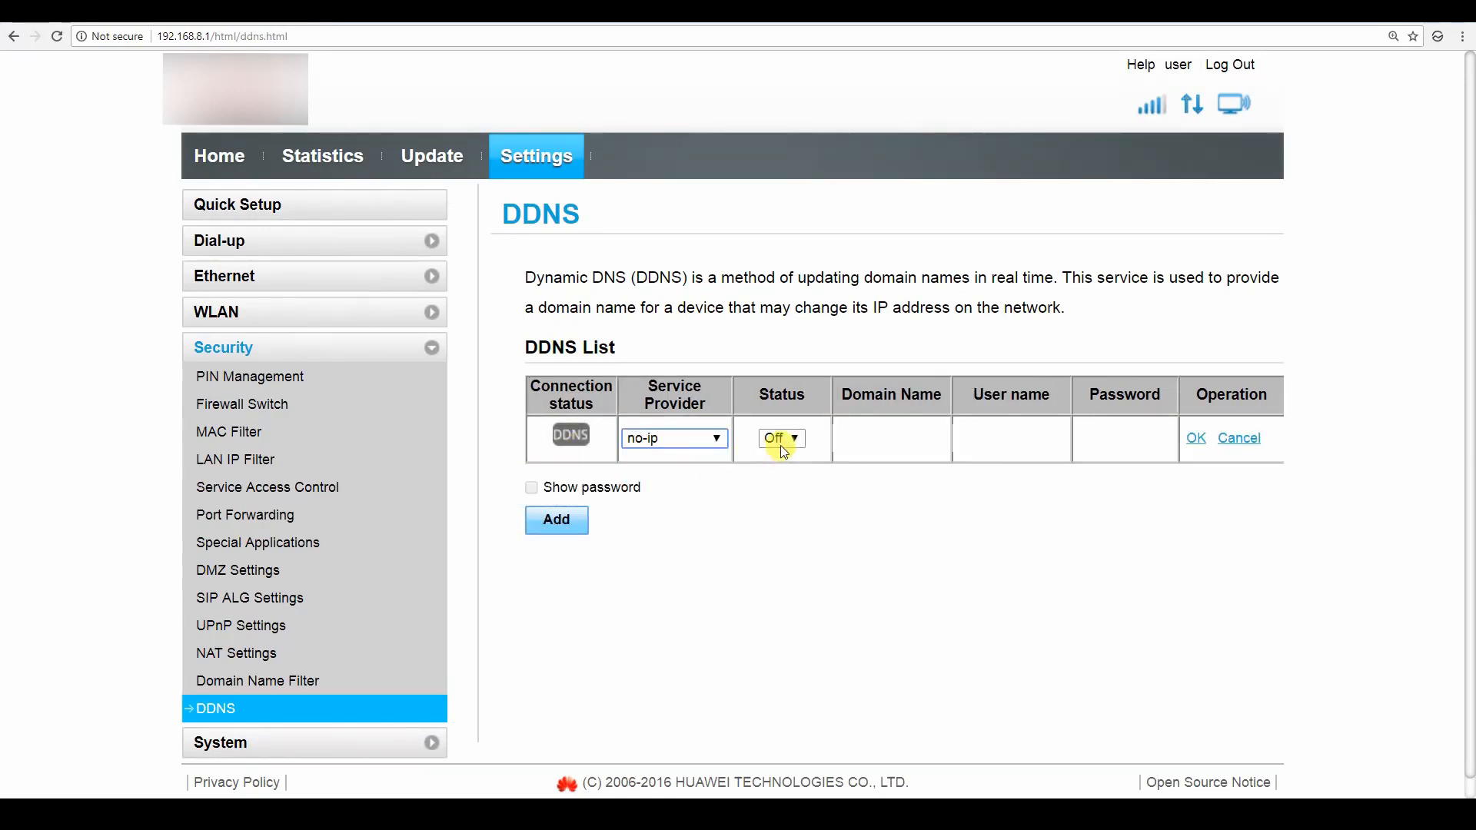
click(780, 438)
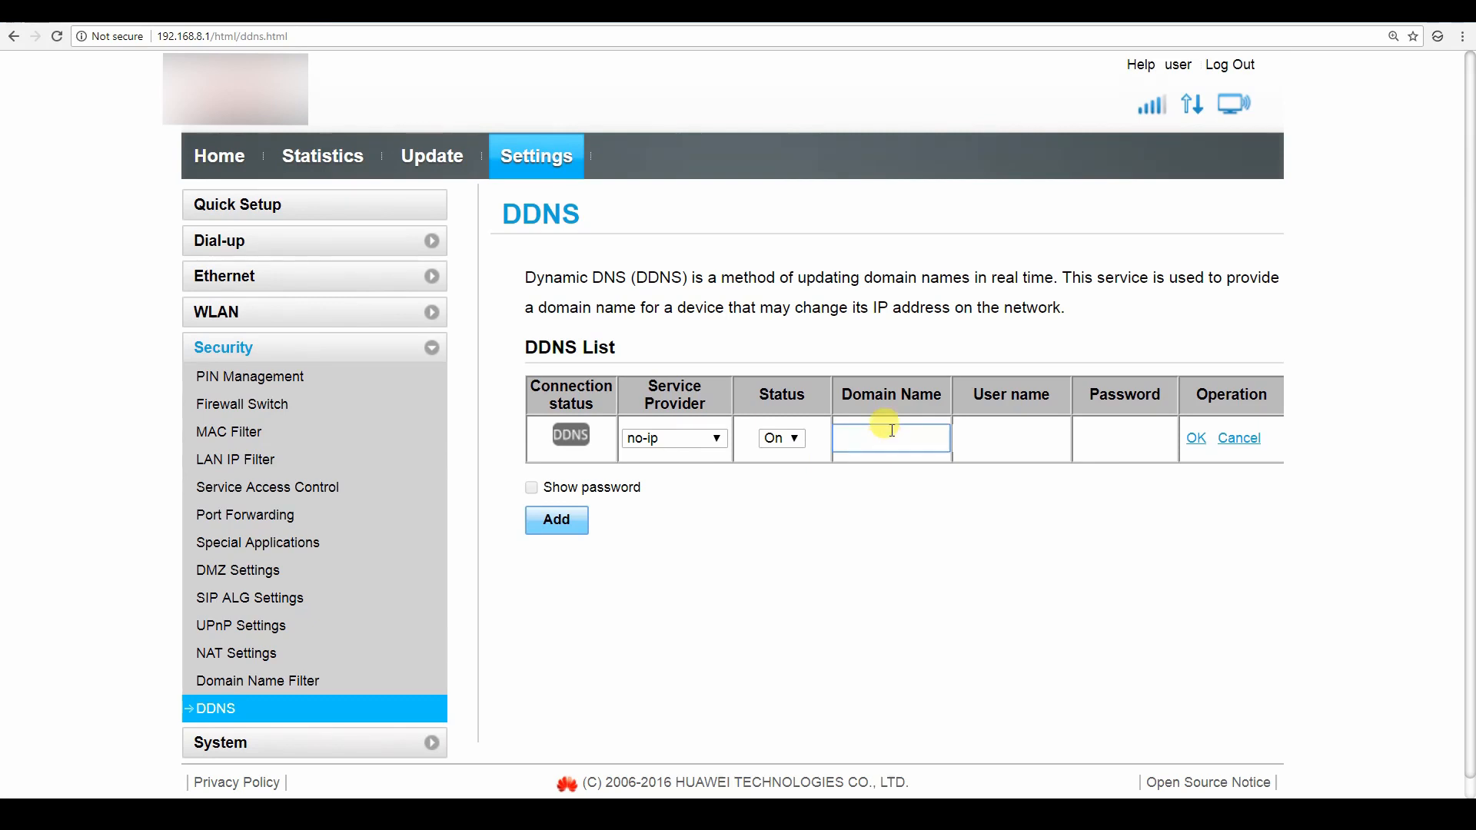
text(projectvol)
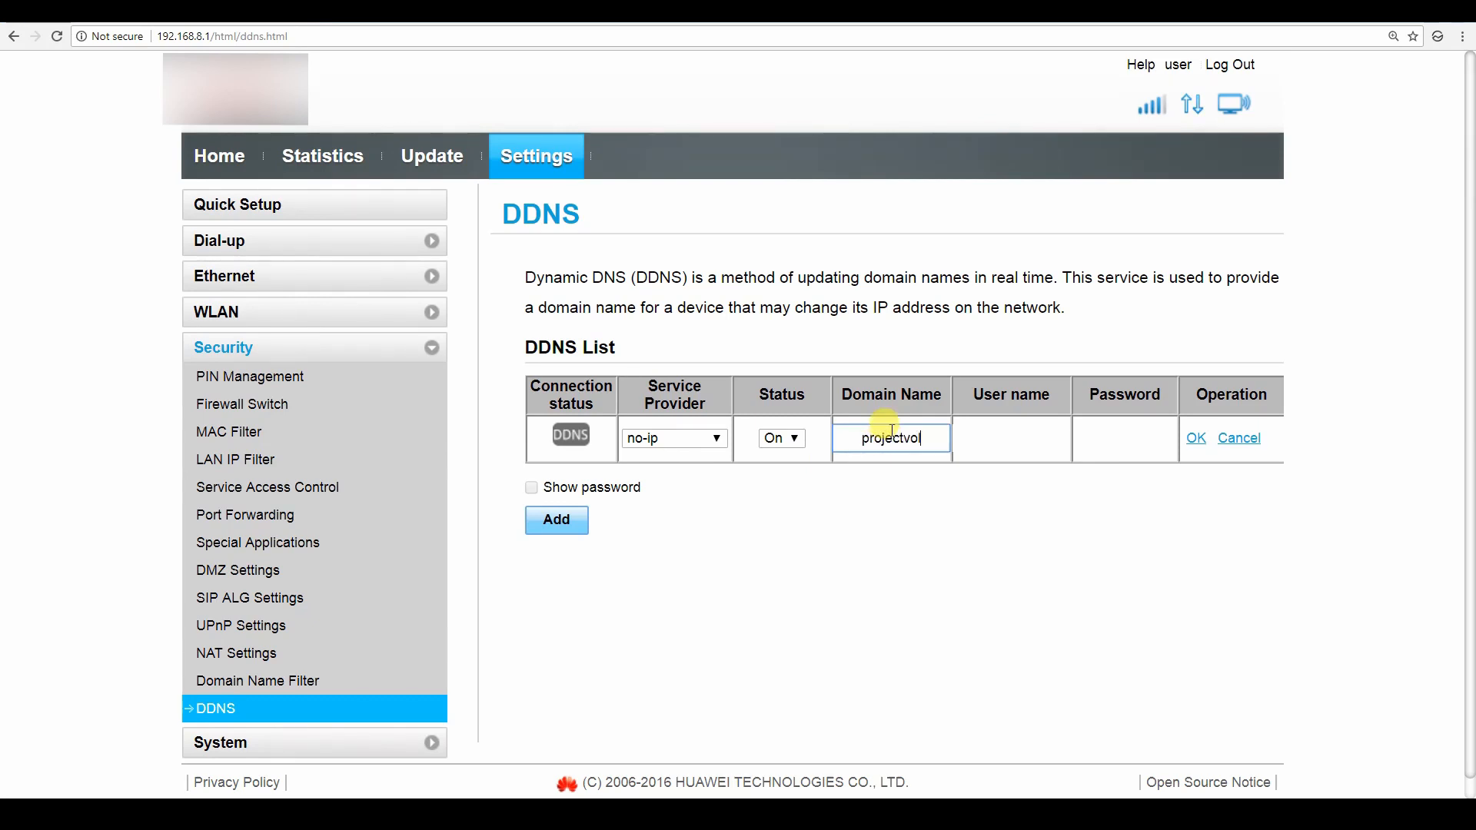
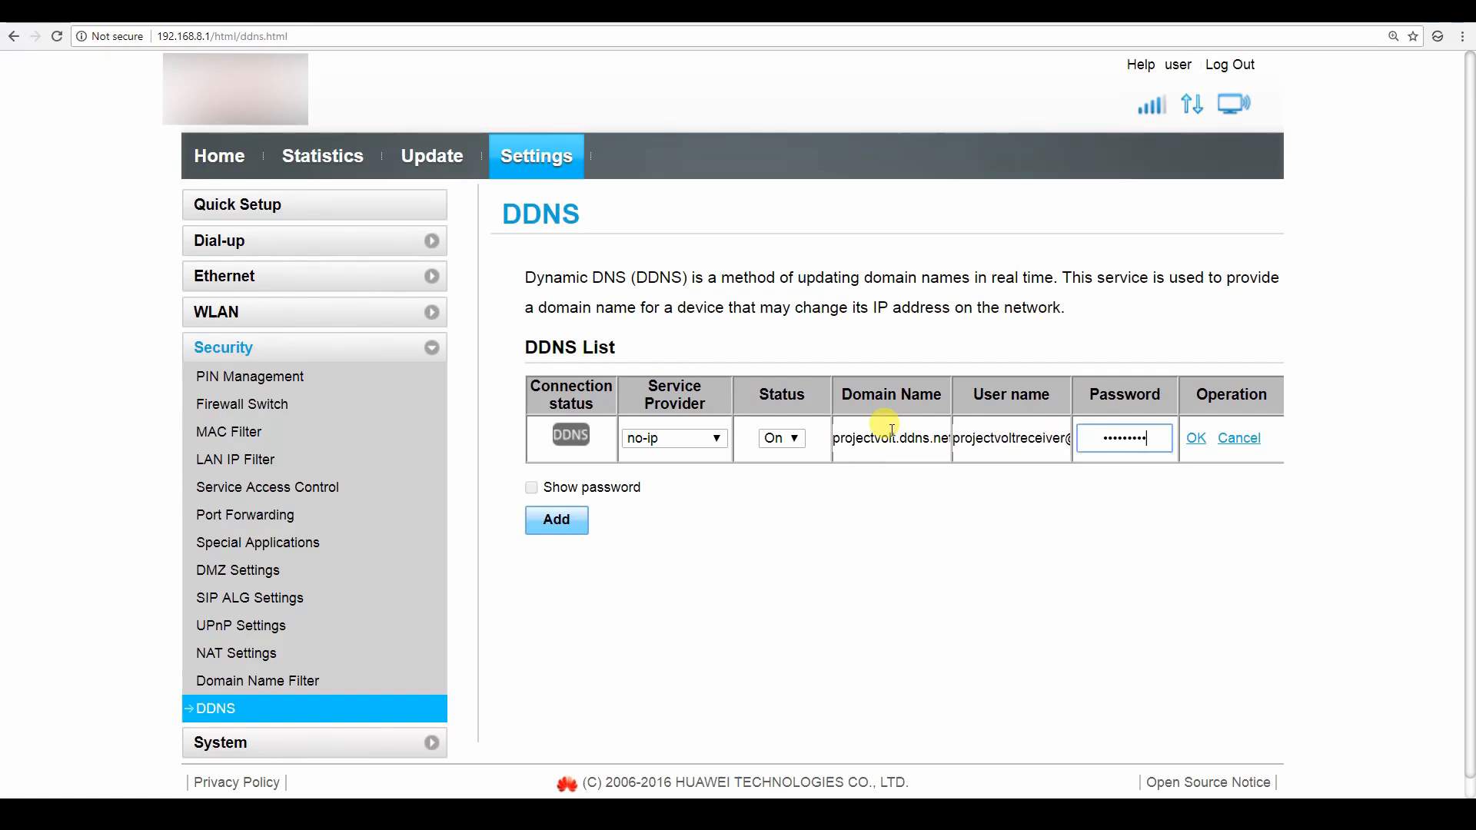
click(1196, 438)
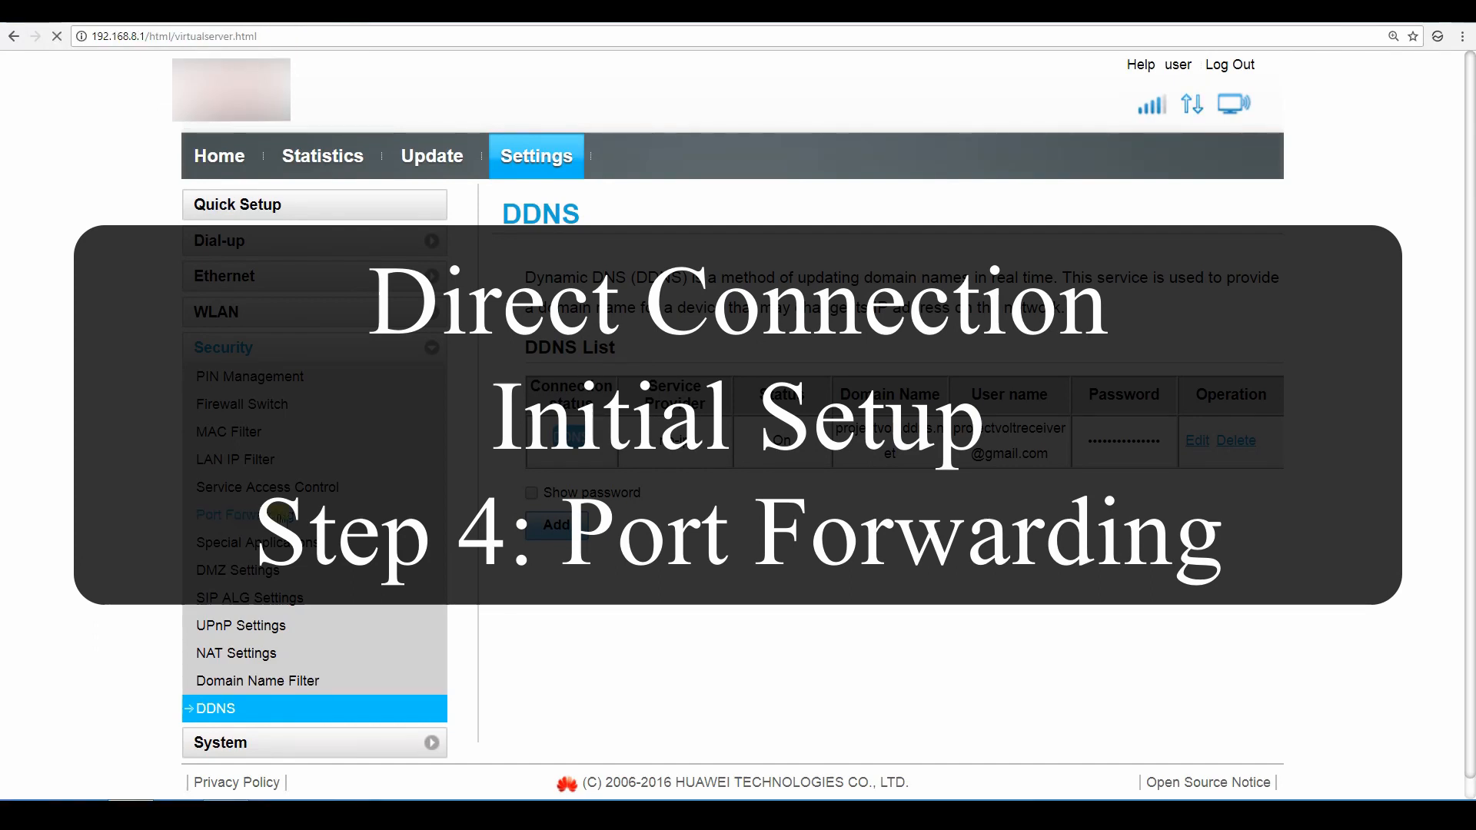
- Add and apply an enabled HTTP rule forwarding port 8585 to 192.168.8.130
click(241, 515)
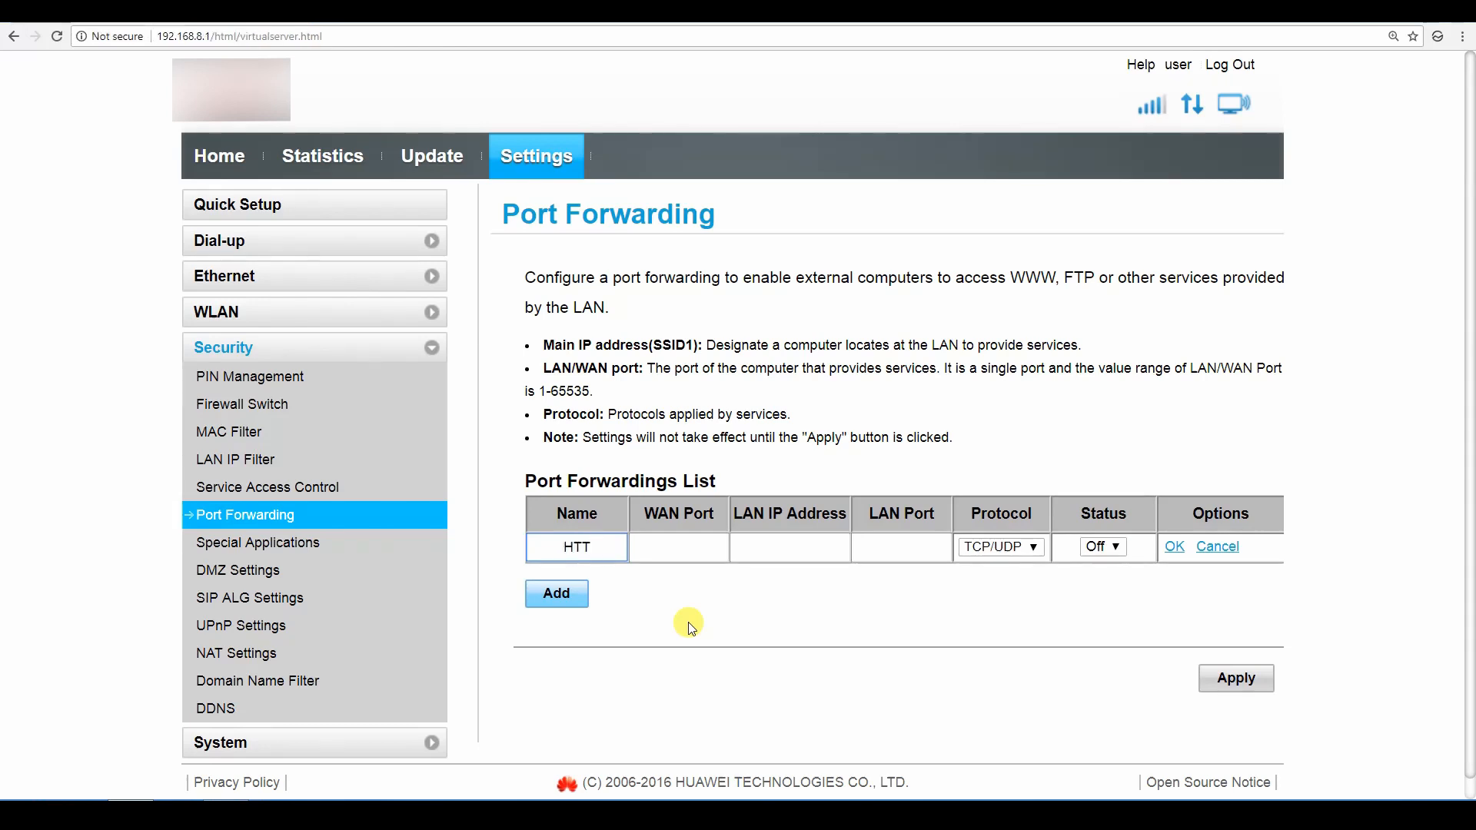
click(678, 547)
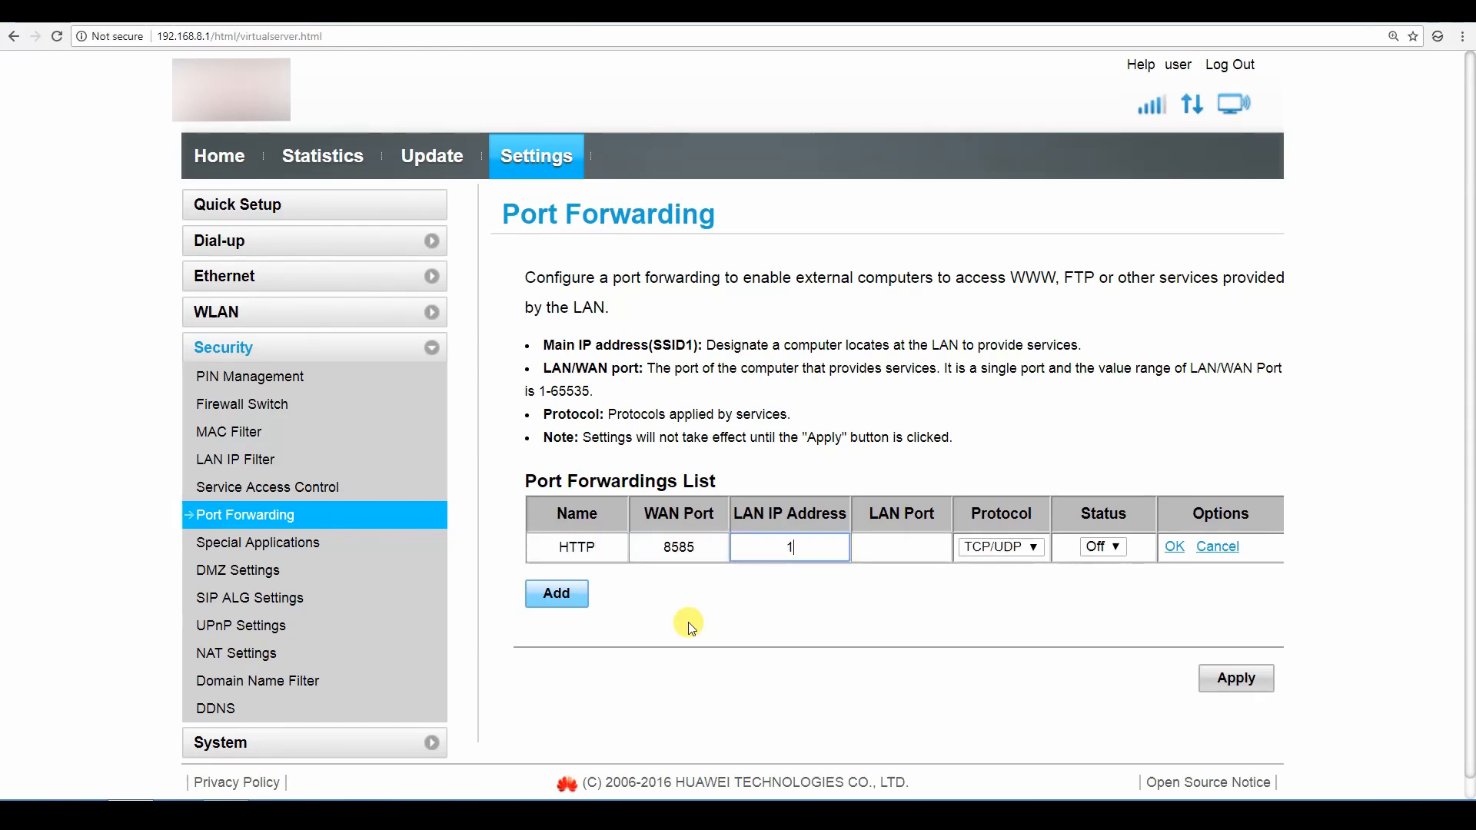
text(92.168.8.130)
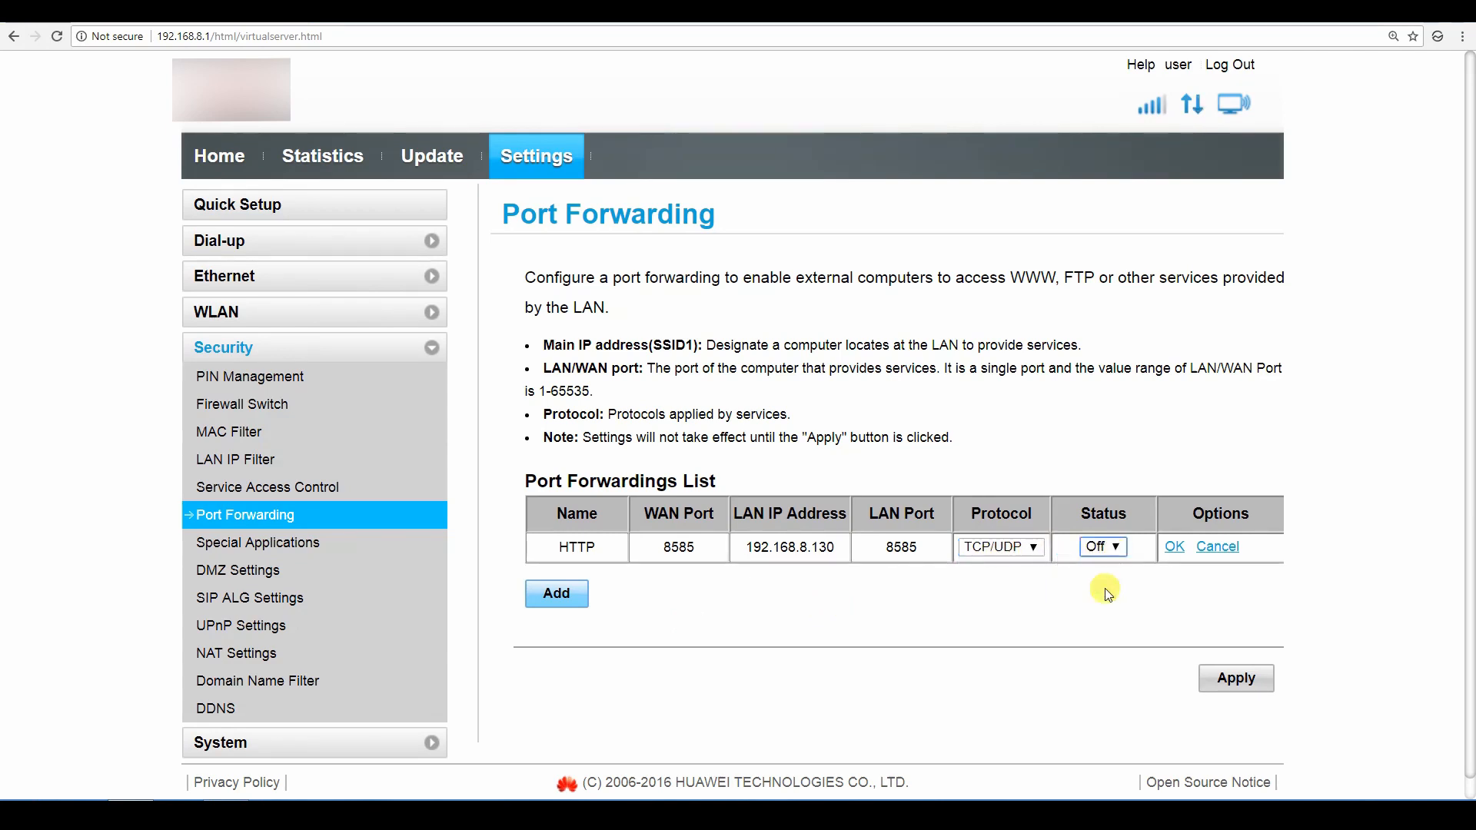
click(1174, 547)
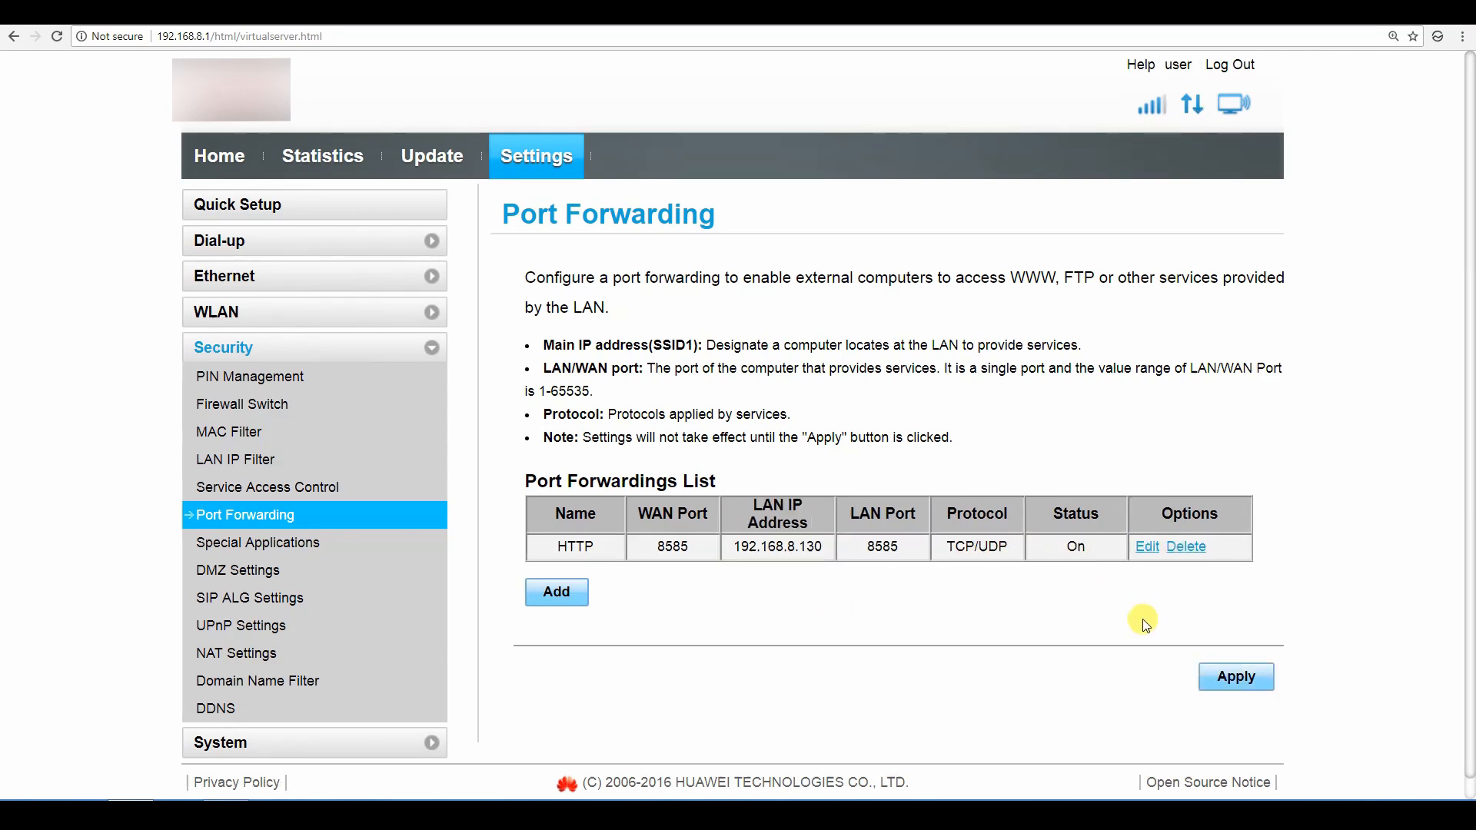
click(1236, 677)
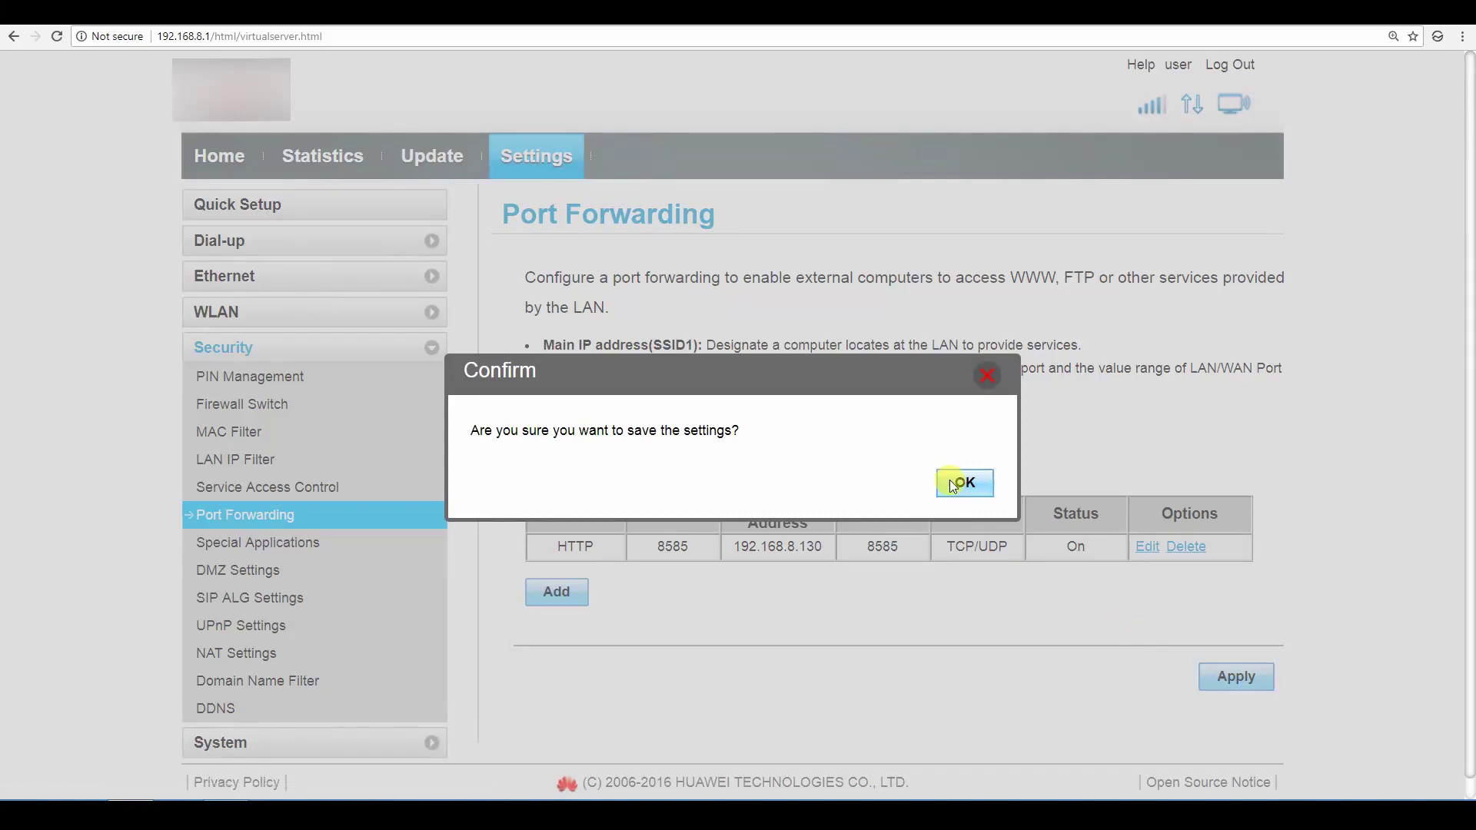
click(965, 483)
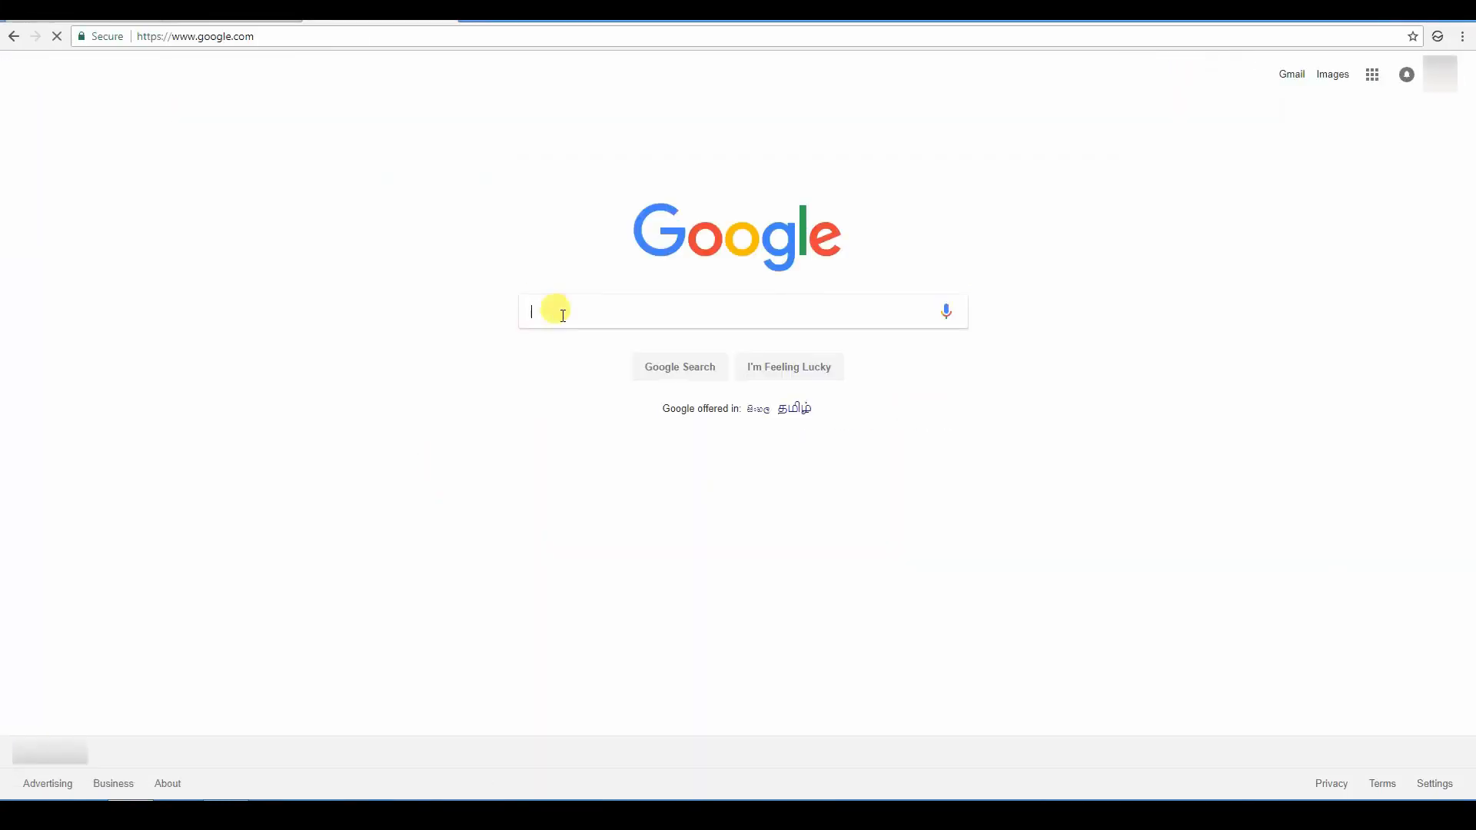
- Use YouGetSignal's open port checker to test projectvolt.ddns.net on port 8585
text(open port checker)
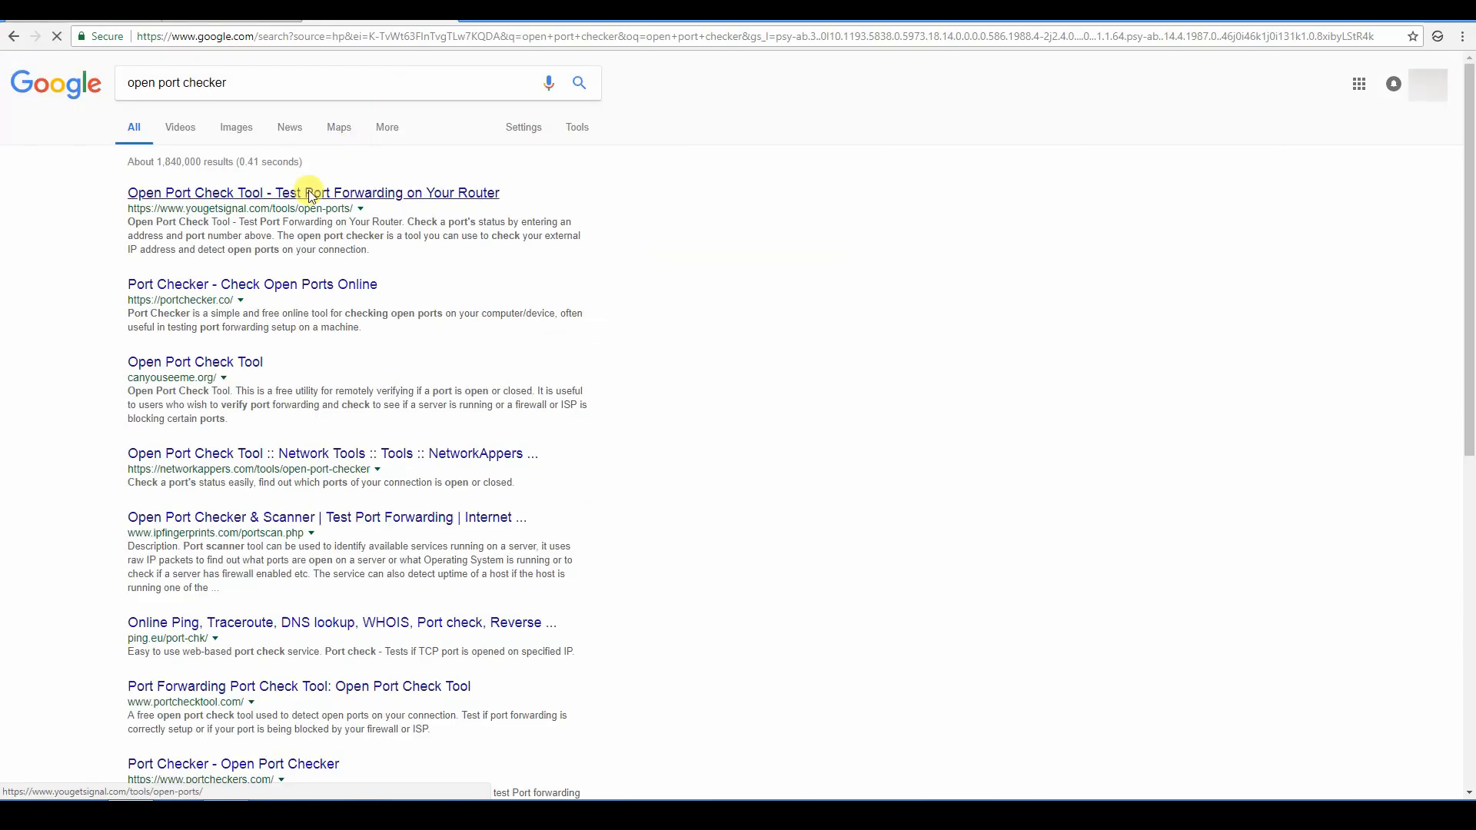
click(297, 193)
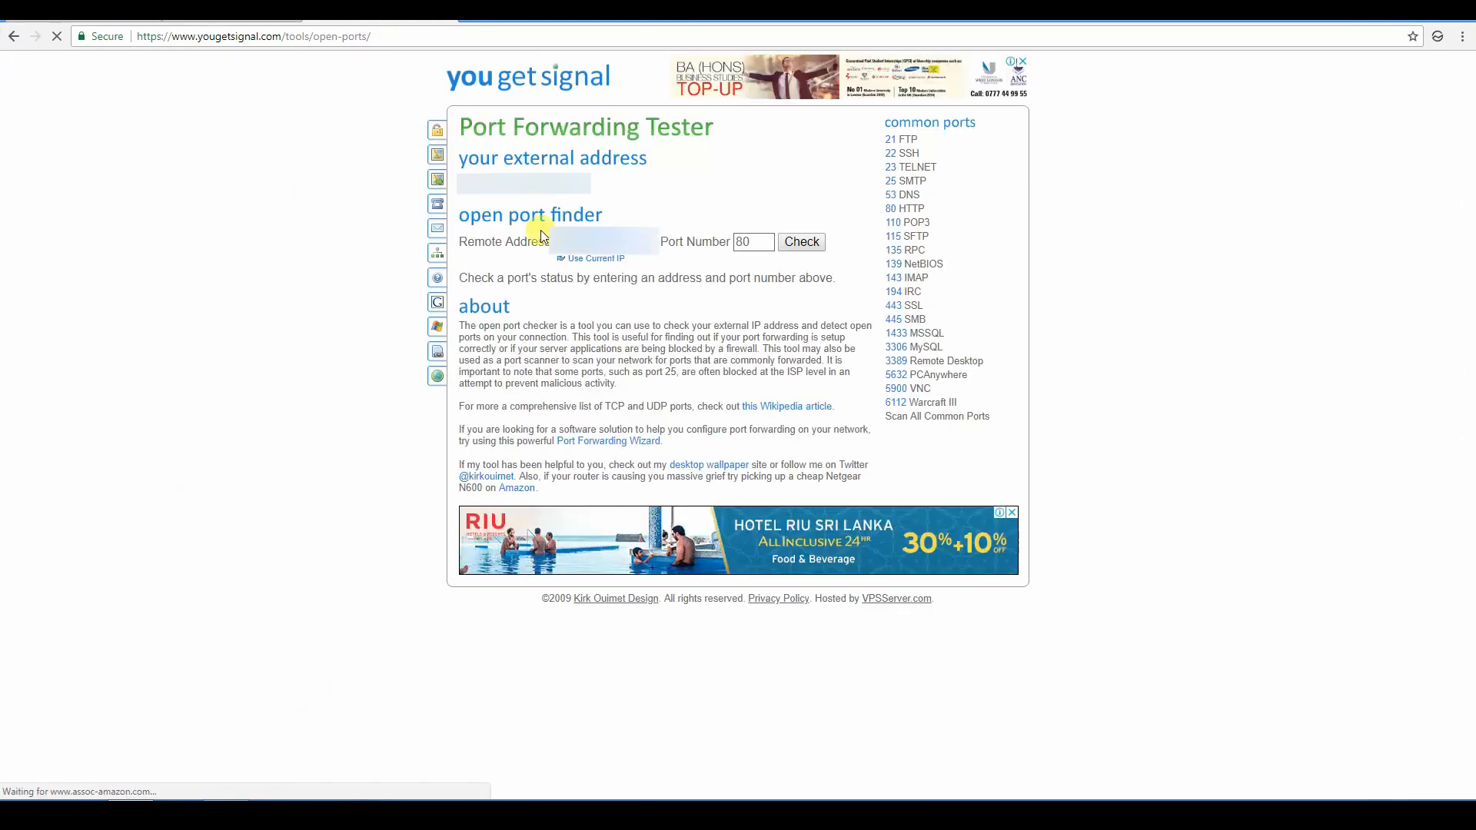
text(p)
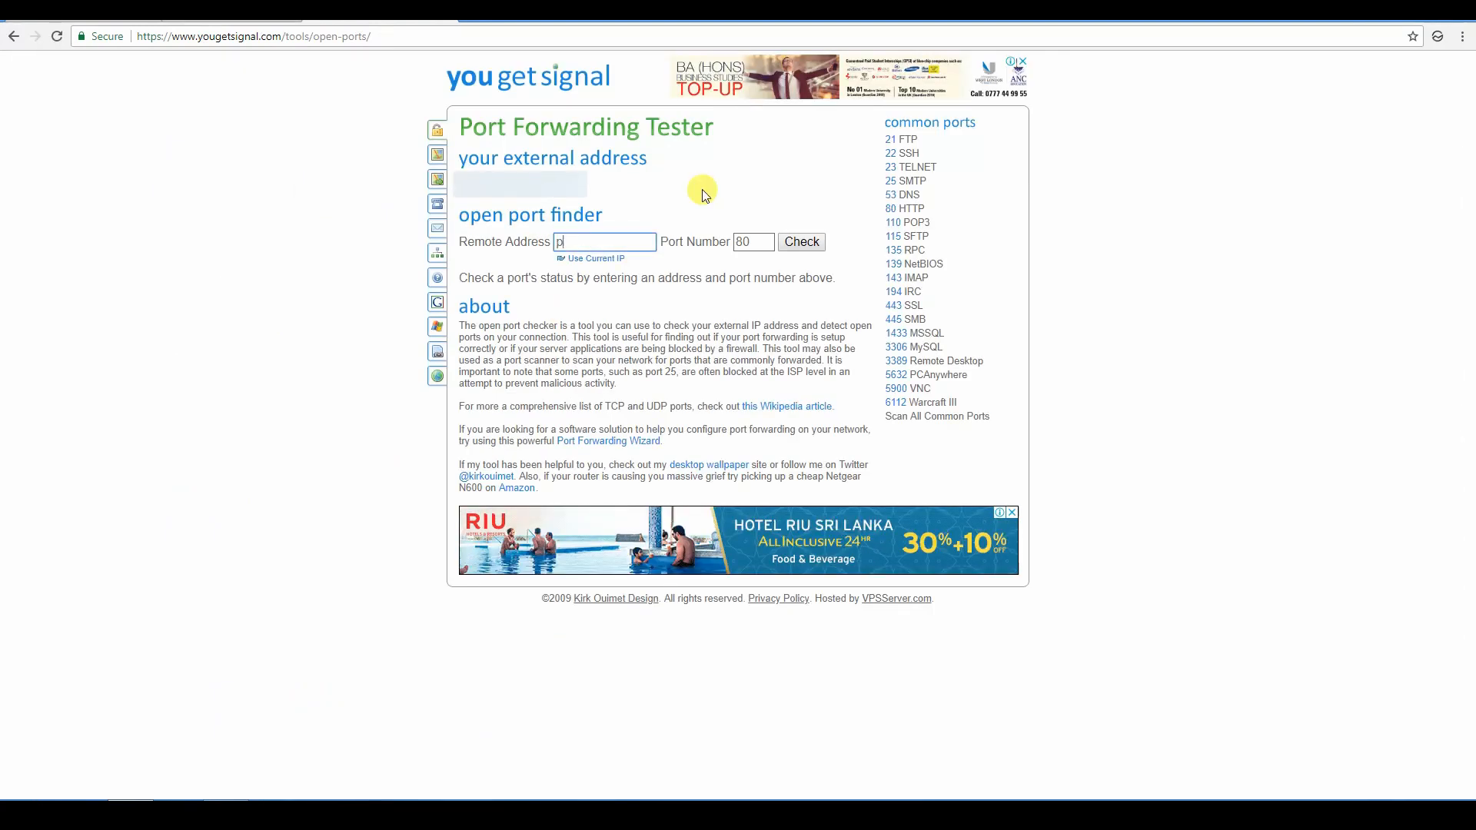
text(rojectvolt)
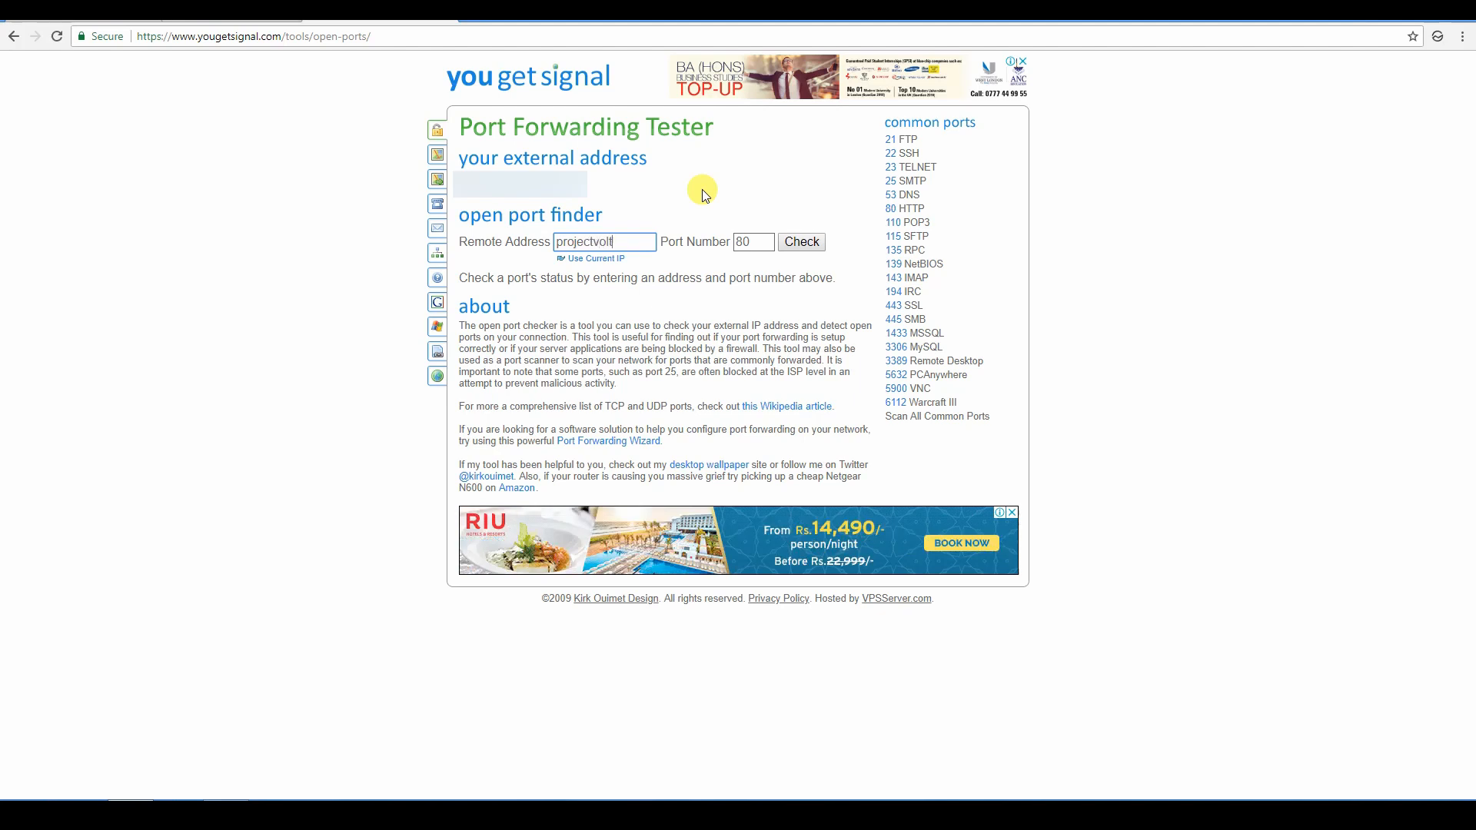
text(.ddns.net)
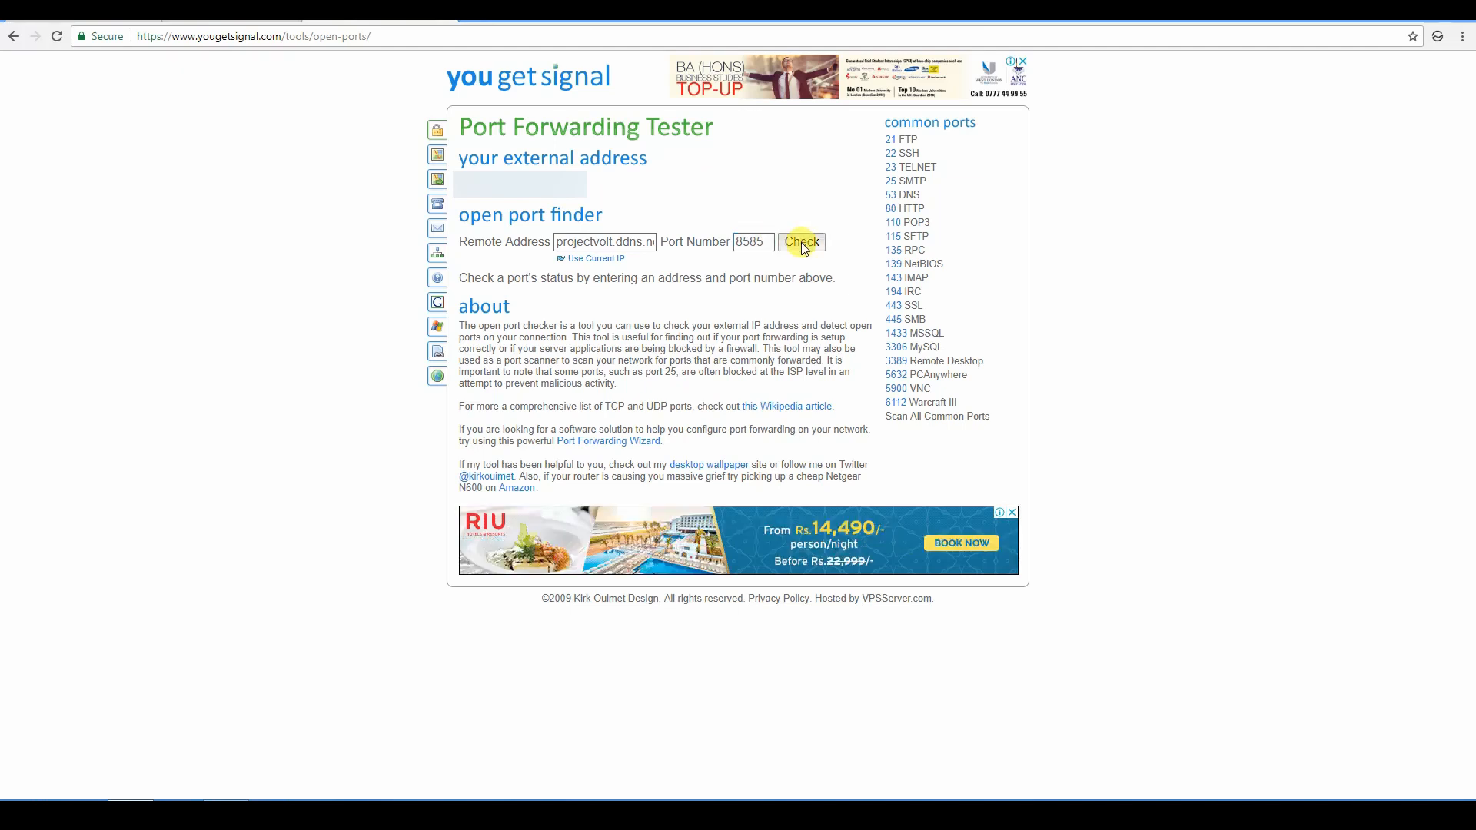
click(801, 241)
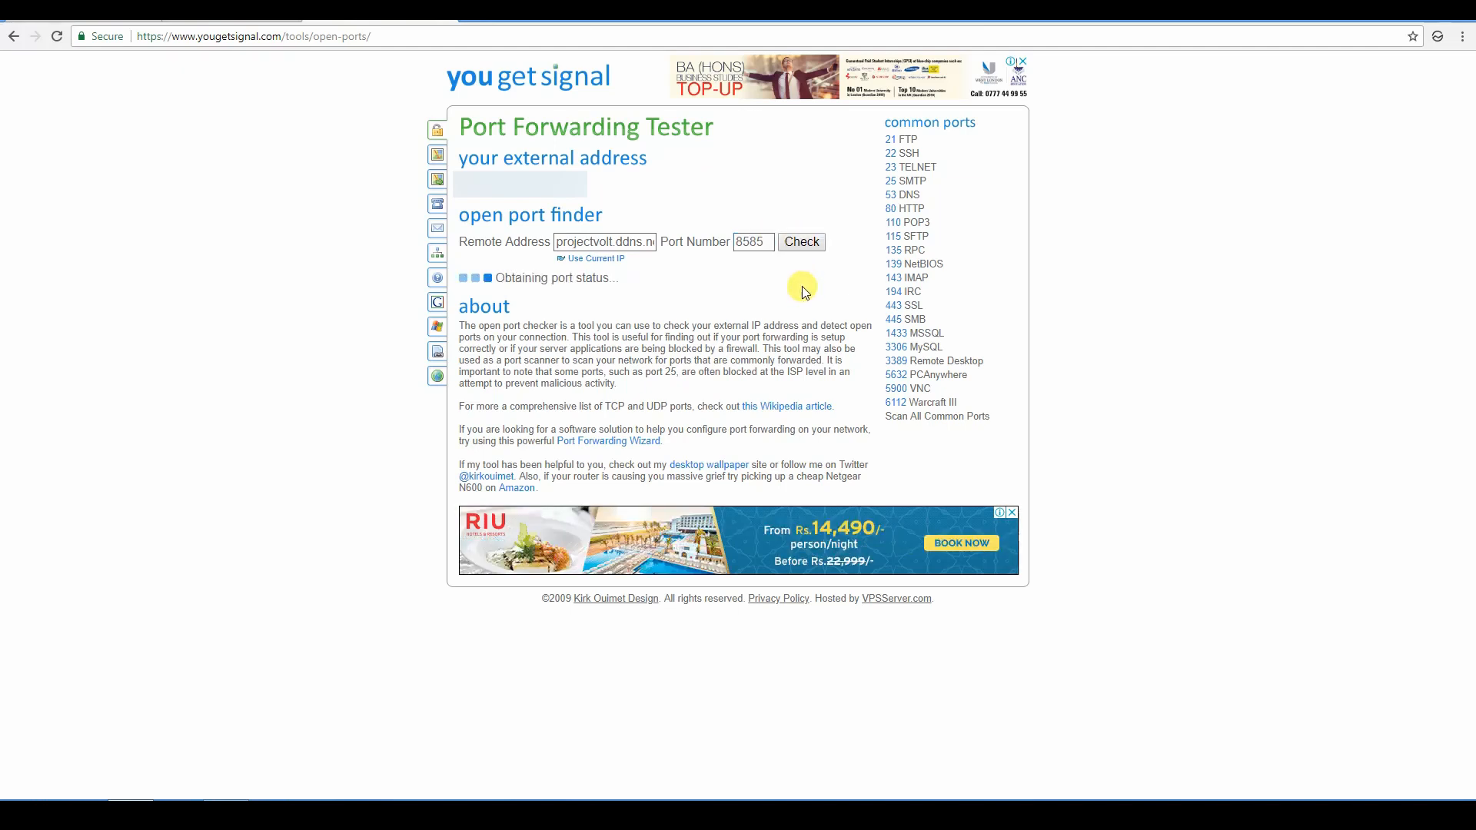